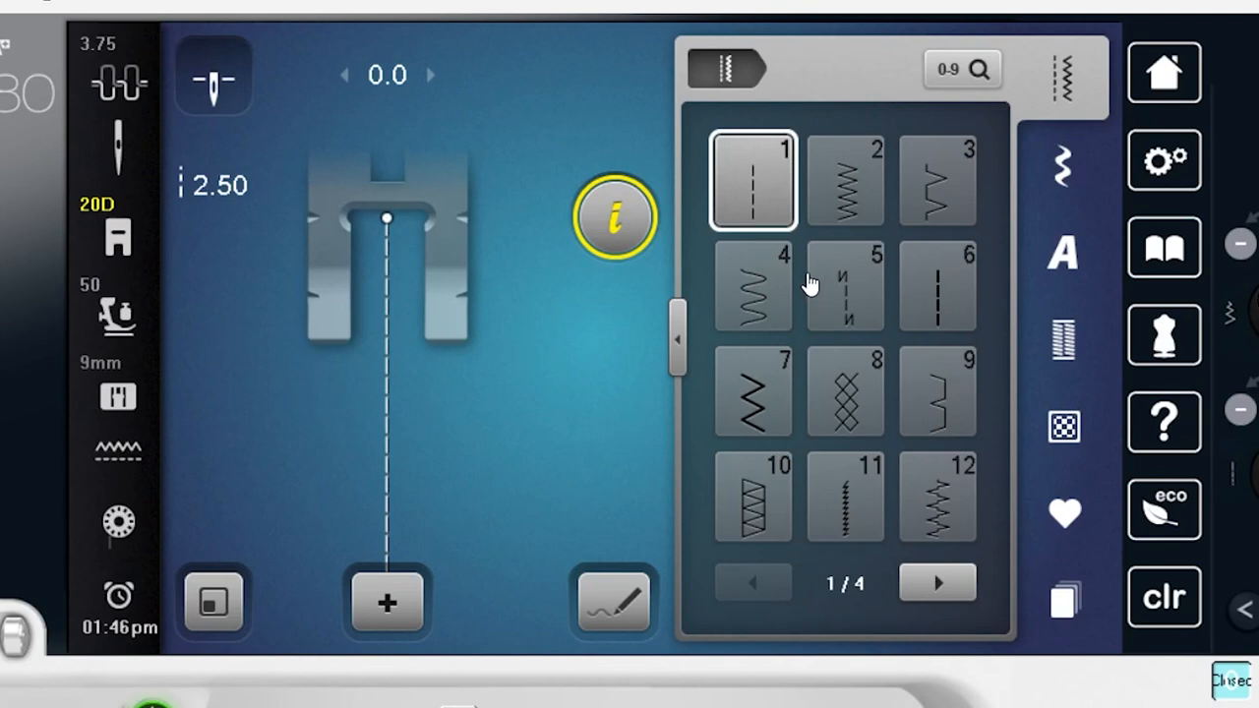
mouse_move(1014, 322)
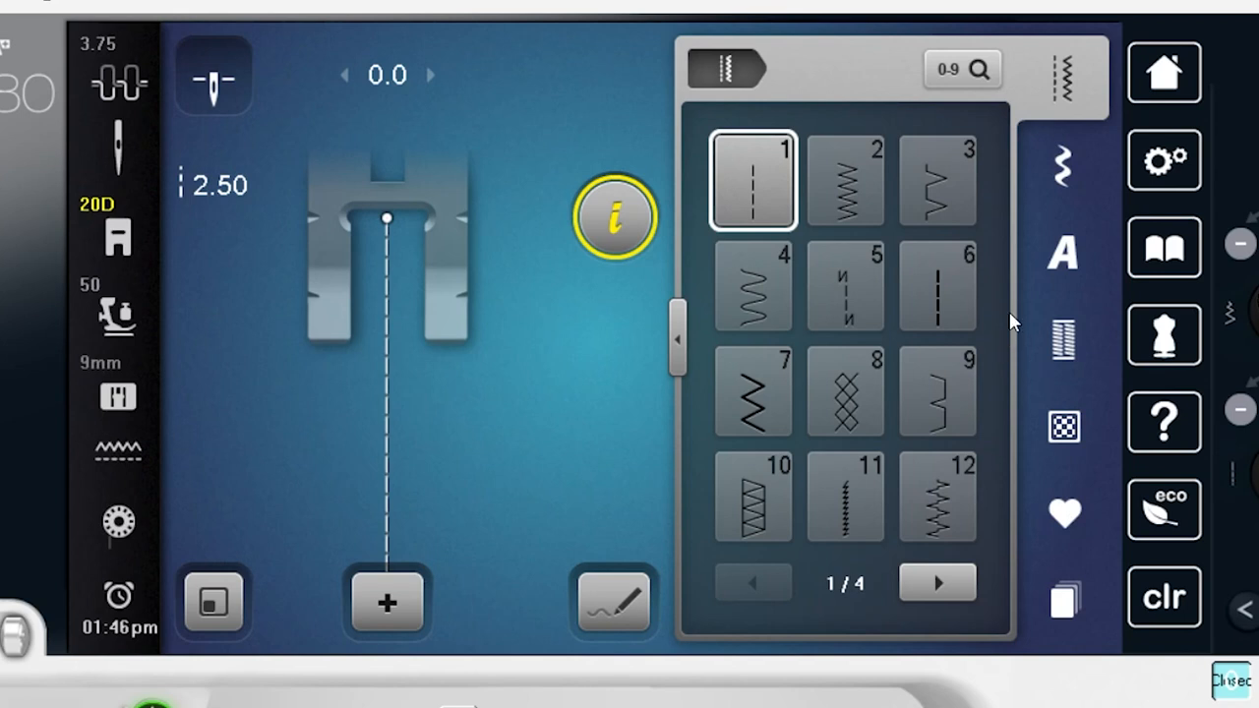
Open the decorative stitch folder on page 2 that holds stitches 1401–1412
left_click(1063, 165)
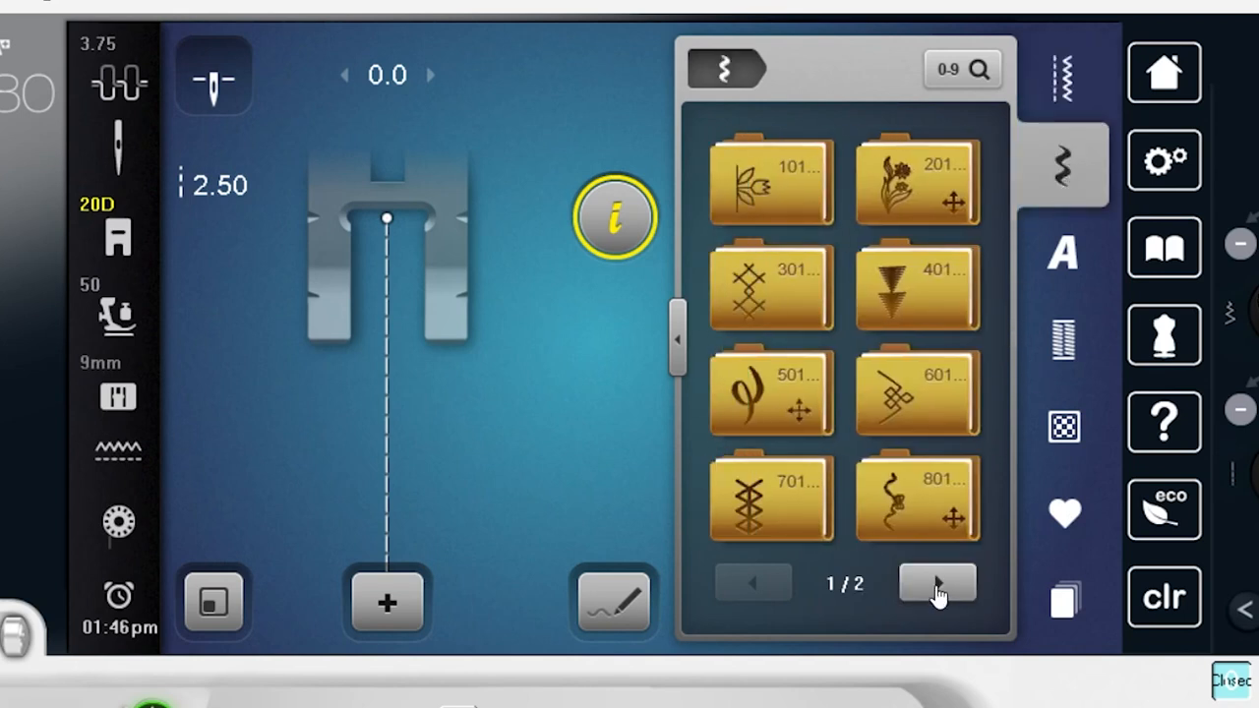
left_click(935, 582)
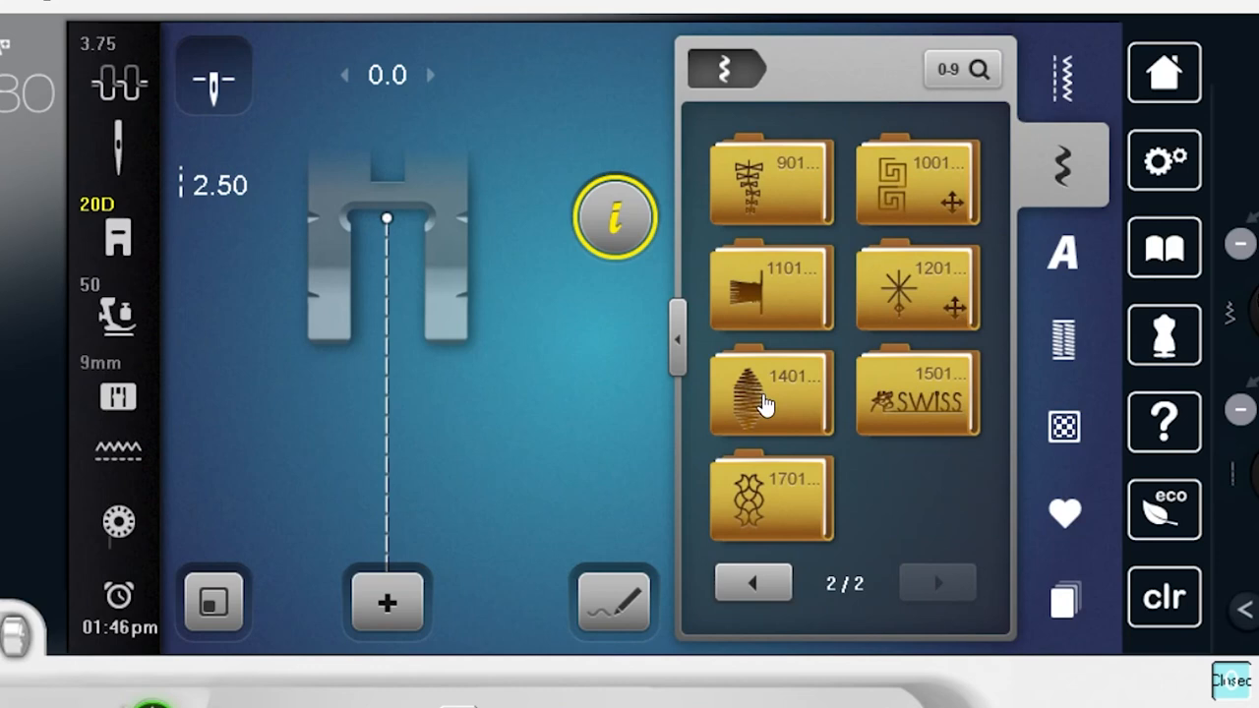
left_click(770, 392)
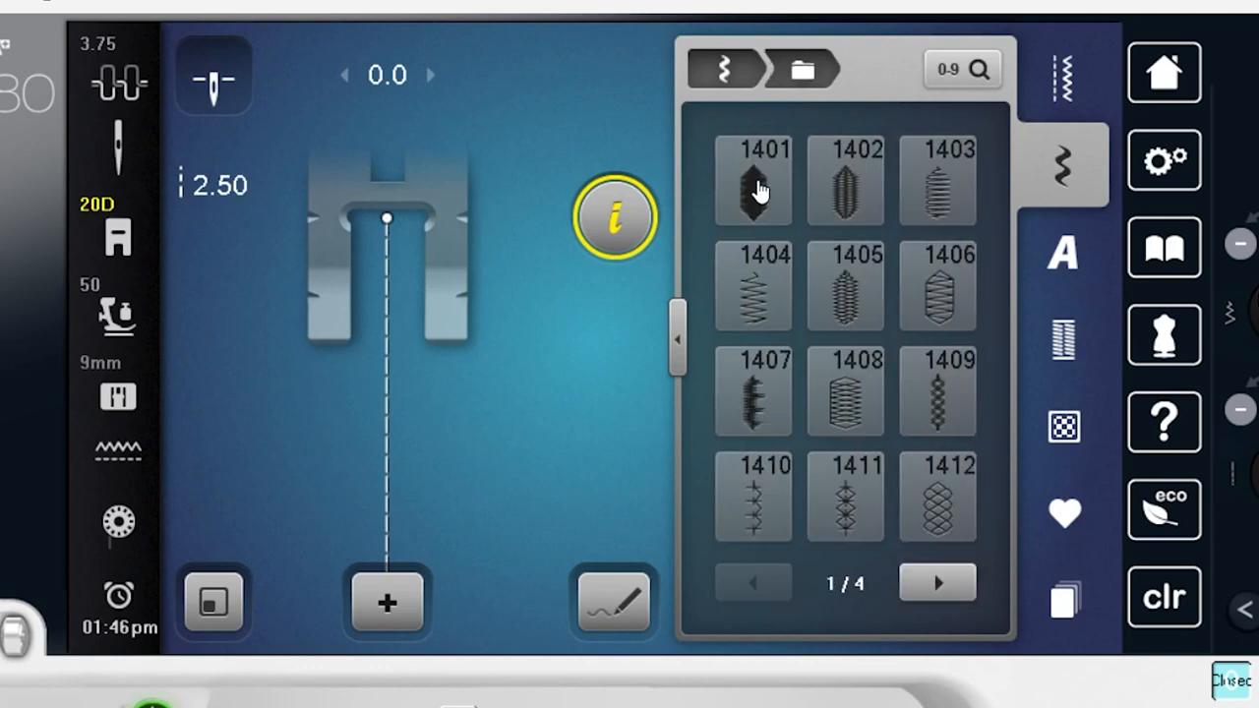
Select taper stitch 1401 and preview its middle and ending sections
left_click(752, 179)
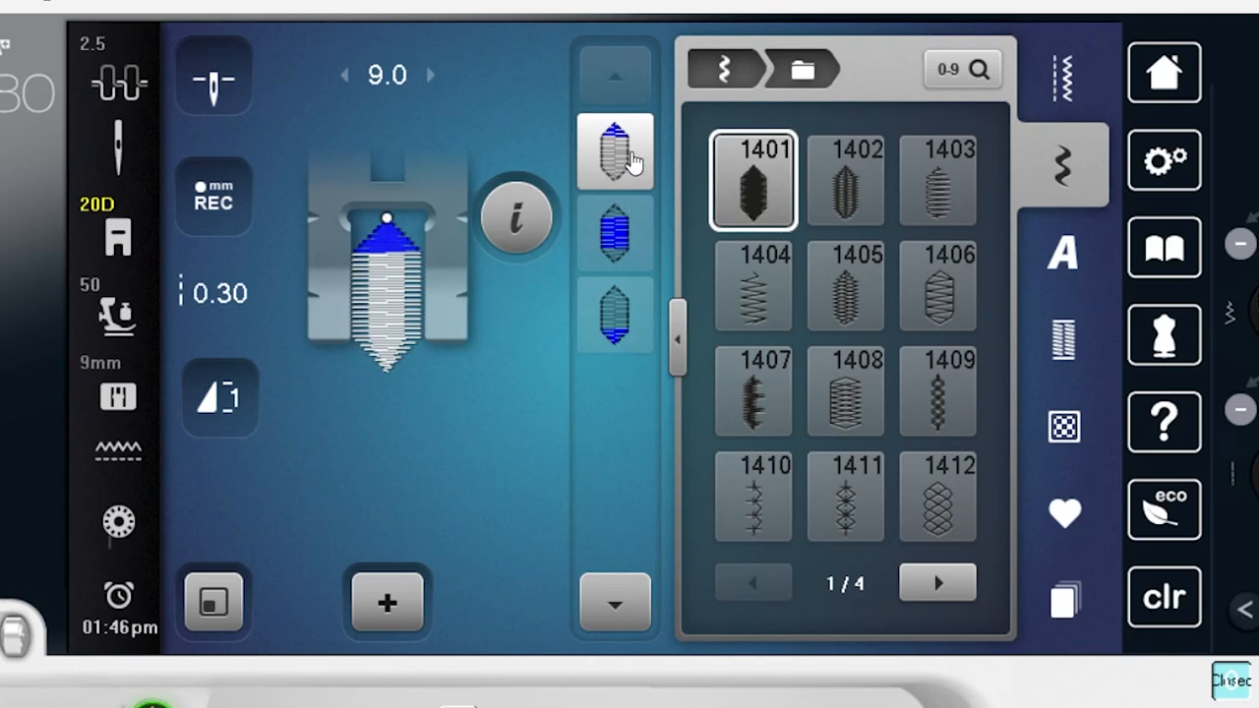
mouse_move(615, 146)
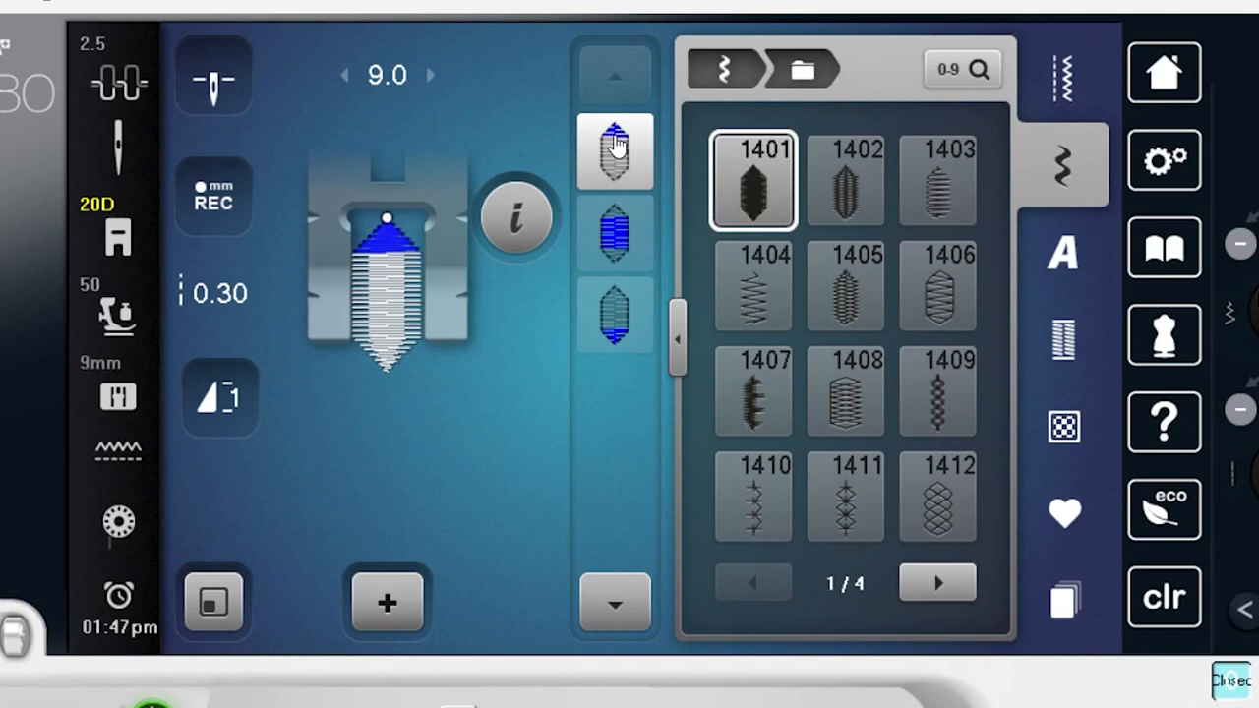
left_click(614, 233)
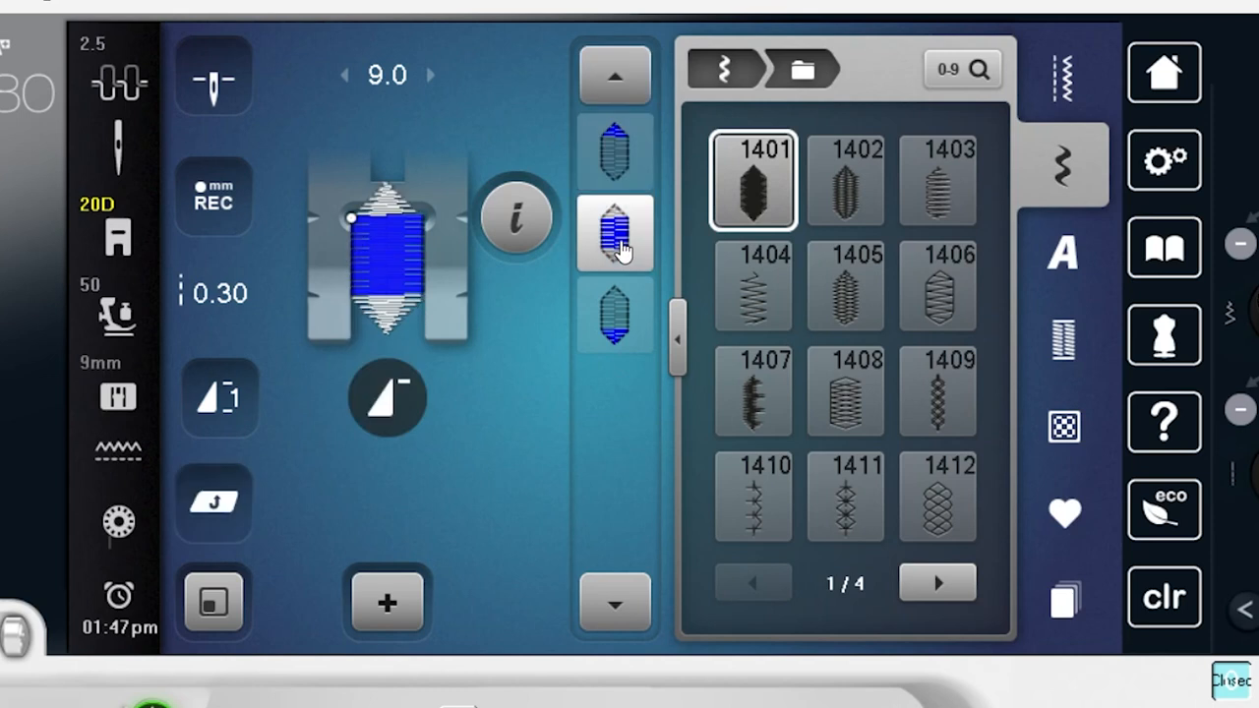
mouse_move(618, 324)
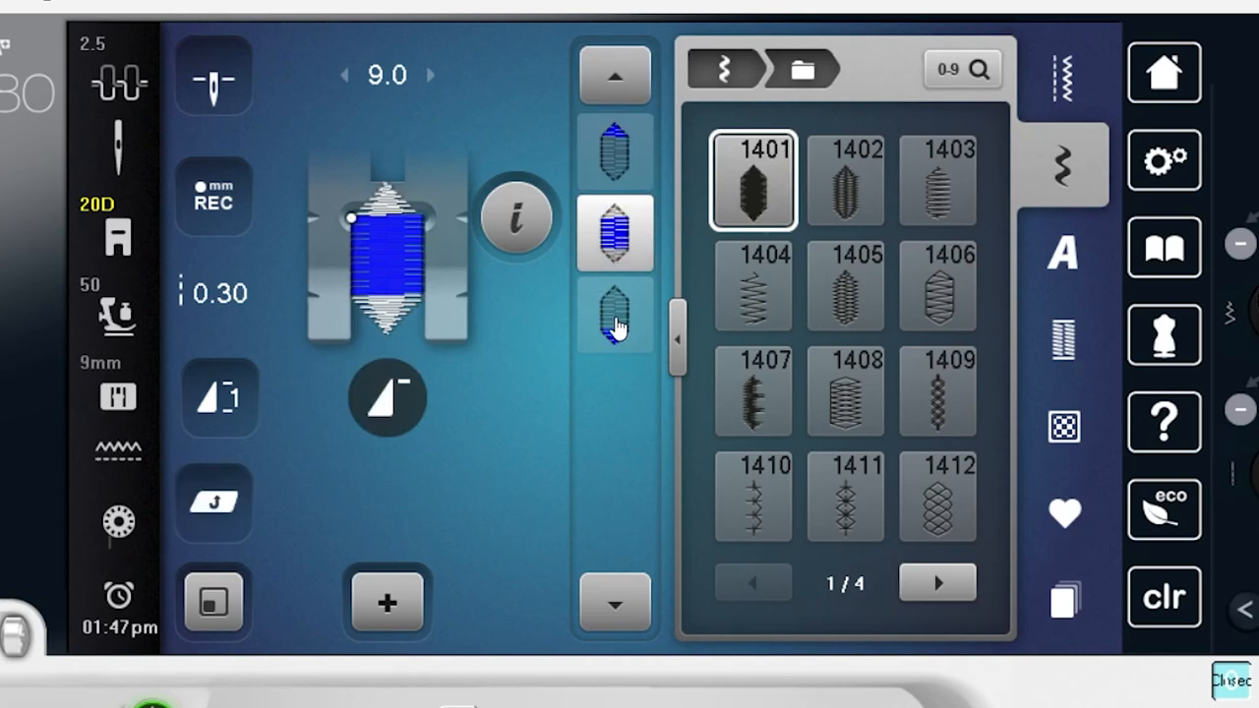
left_click(615, 315)
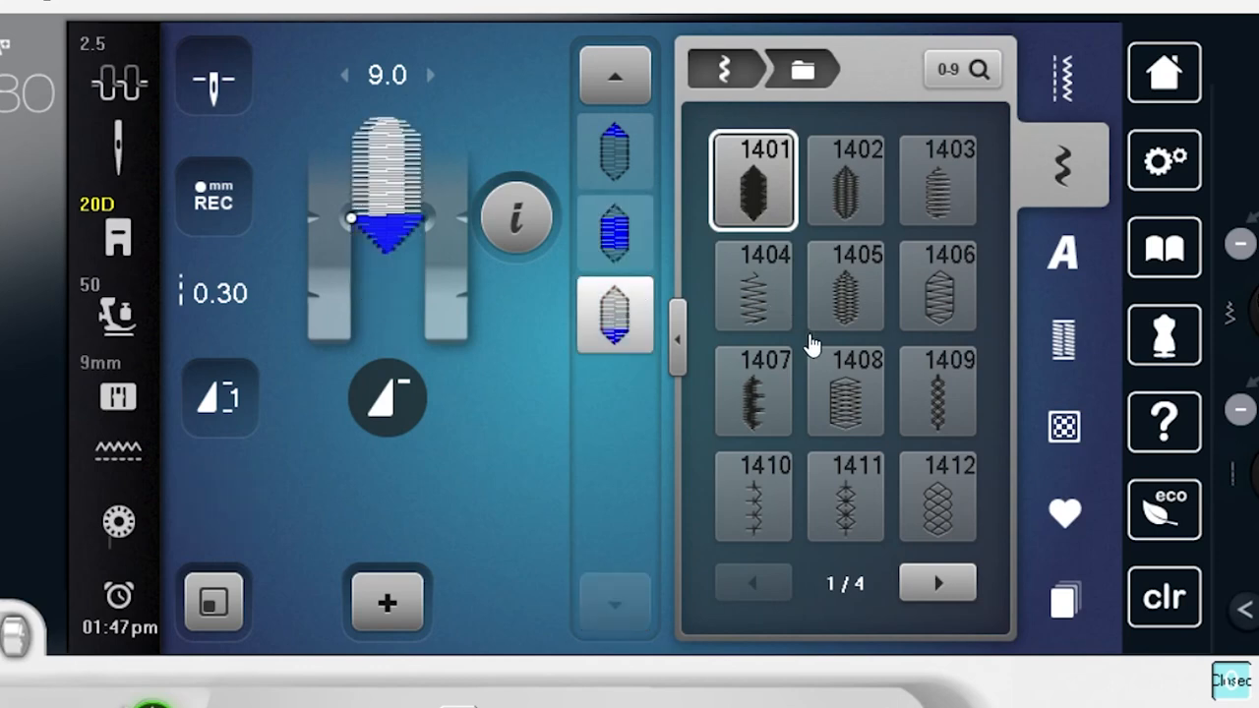
Try stitch 1412 and preview its middle section, then reselect stitch 1401
left_click(935, 494)
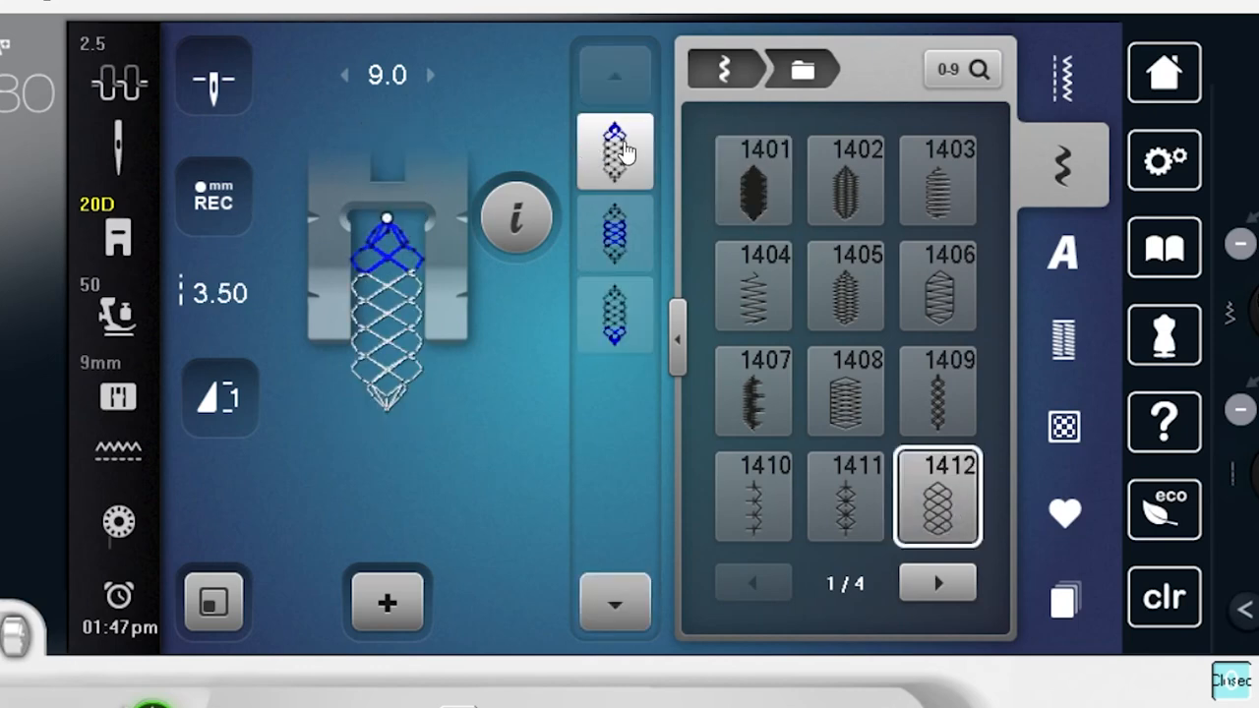
mouse_move(634, 241)
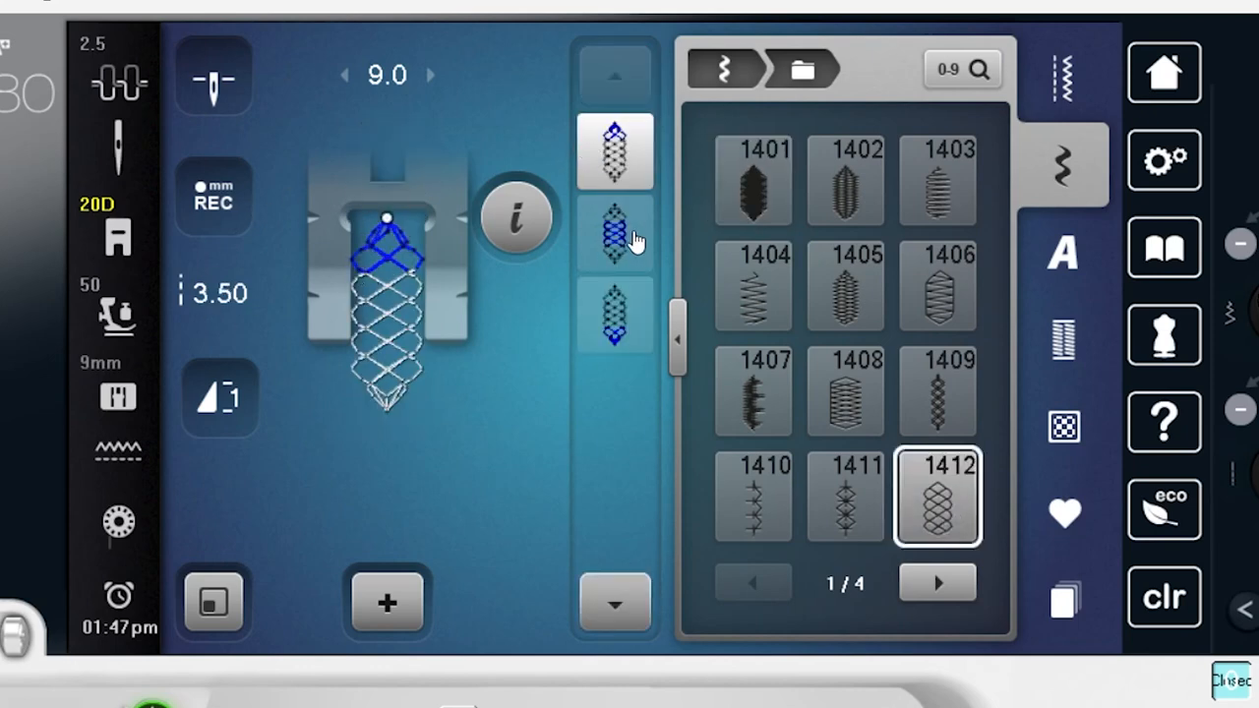
left_click(615, 234)
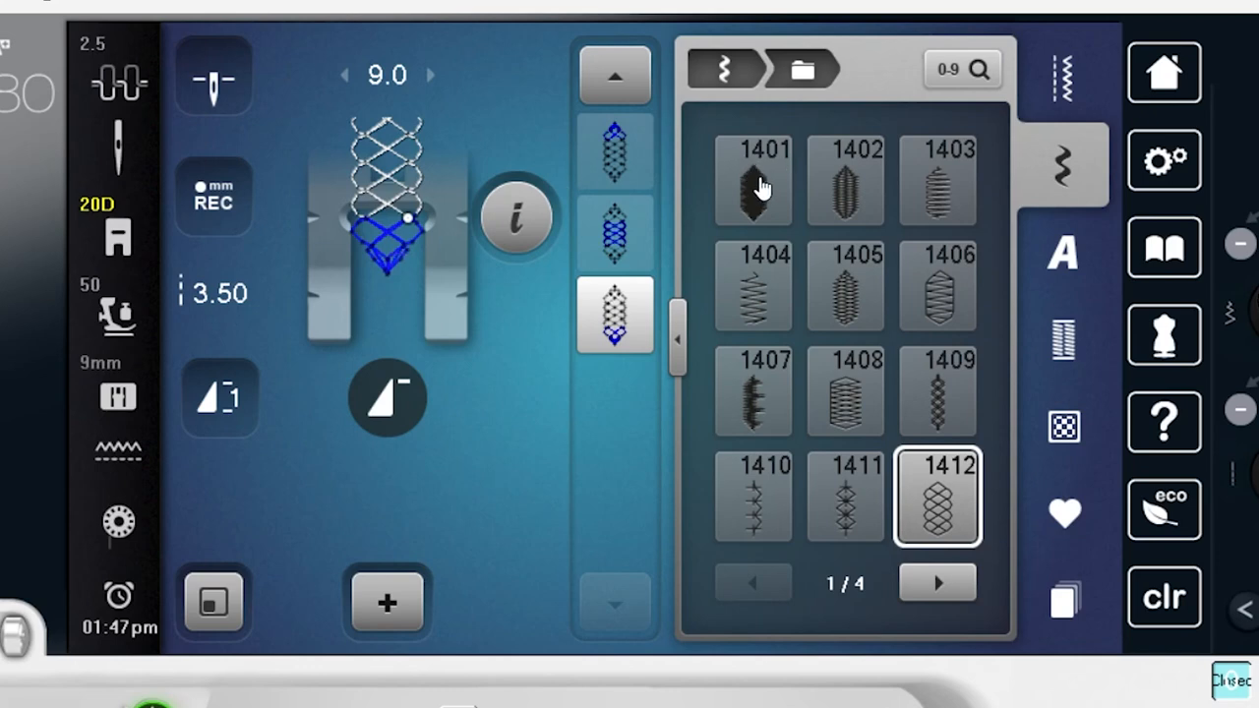
left_click(752, 182)
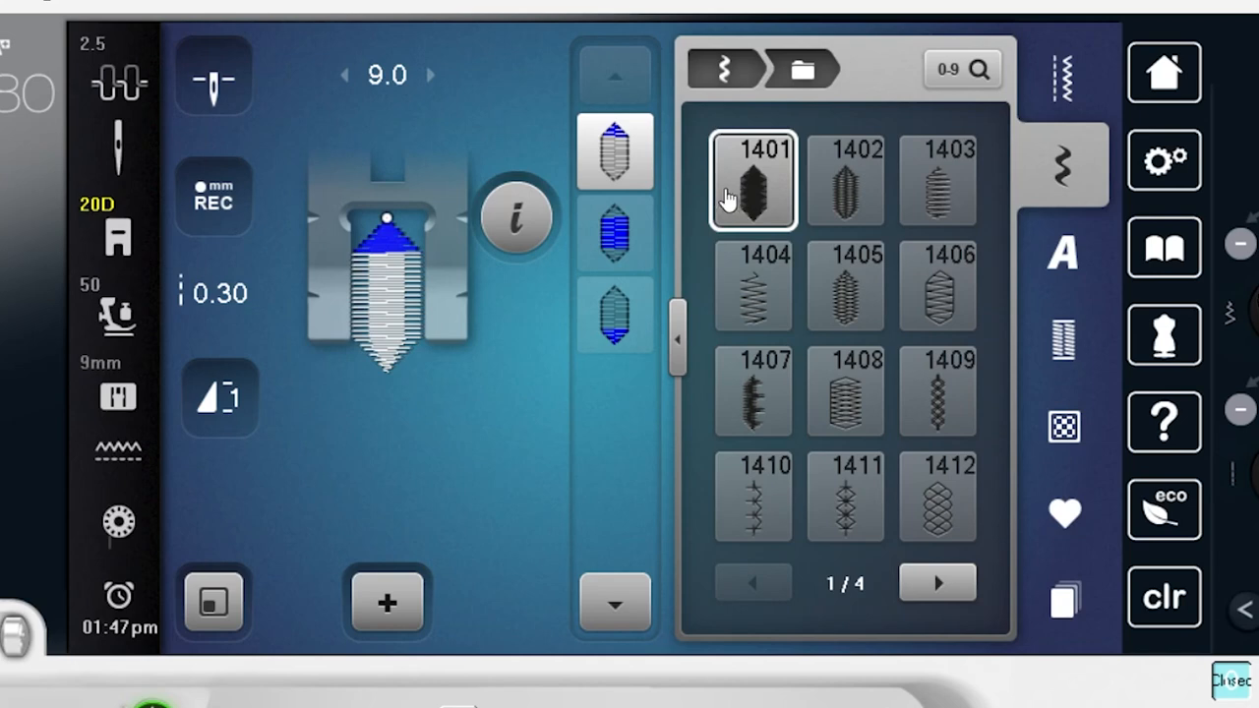
Hide the stitch list and bring up the Info edit menu for stitch 1401
left_click(517, 216)
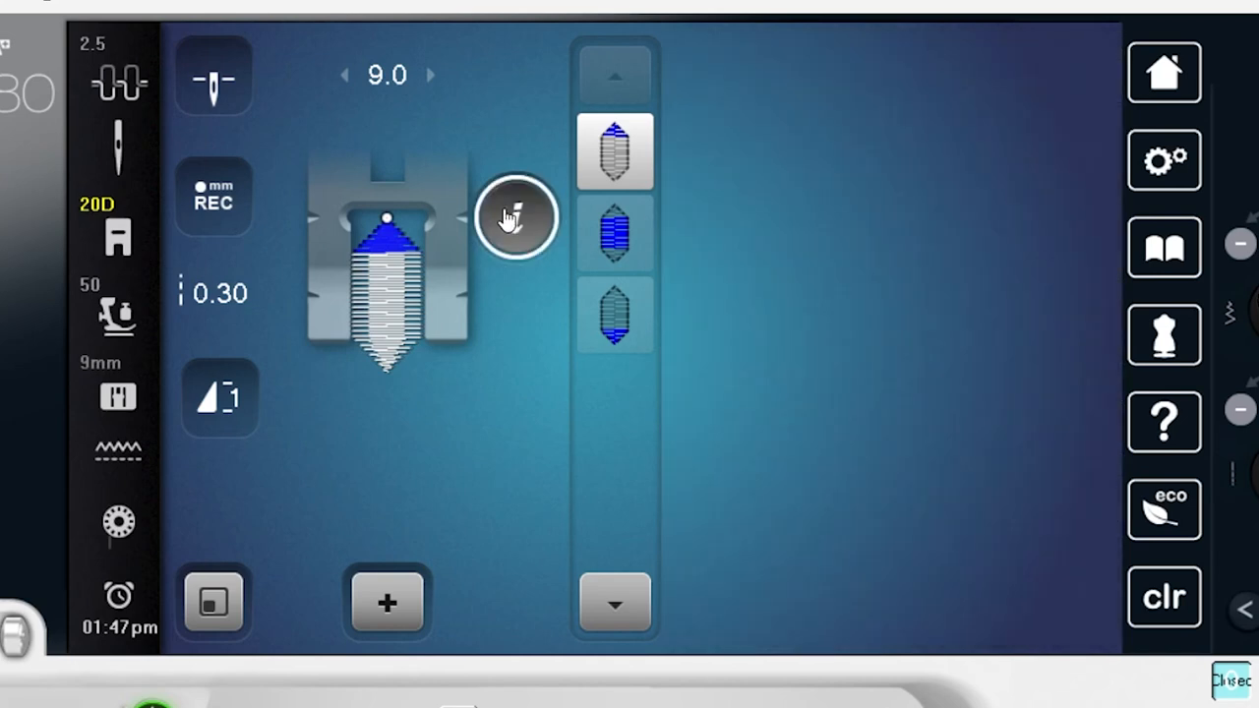
left_click(514, 218)
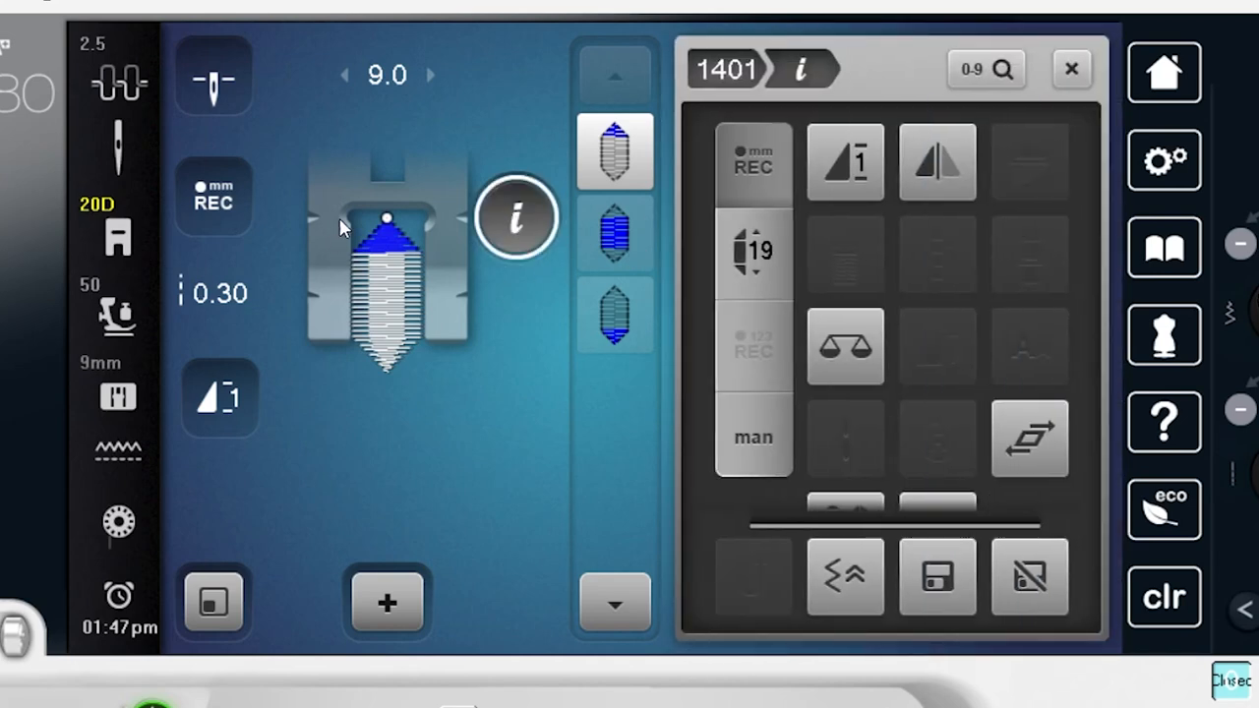
mouse_move(387, 259)
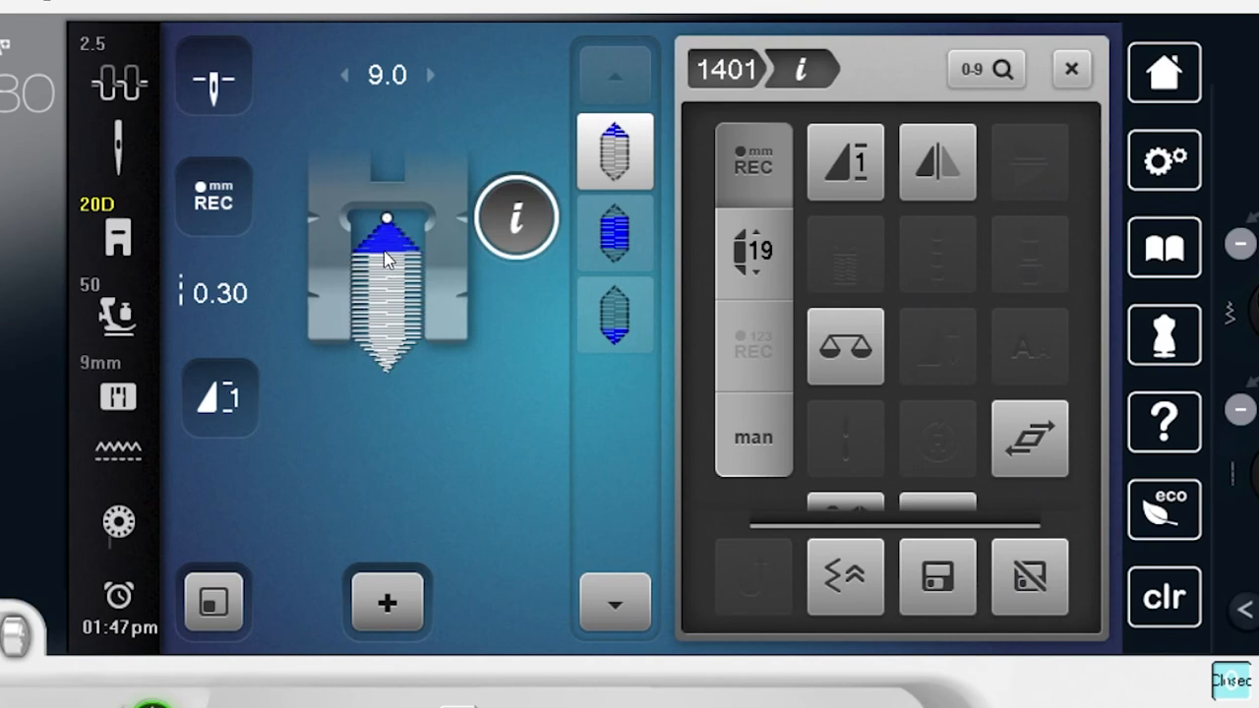
mouse_move(387, 334)
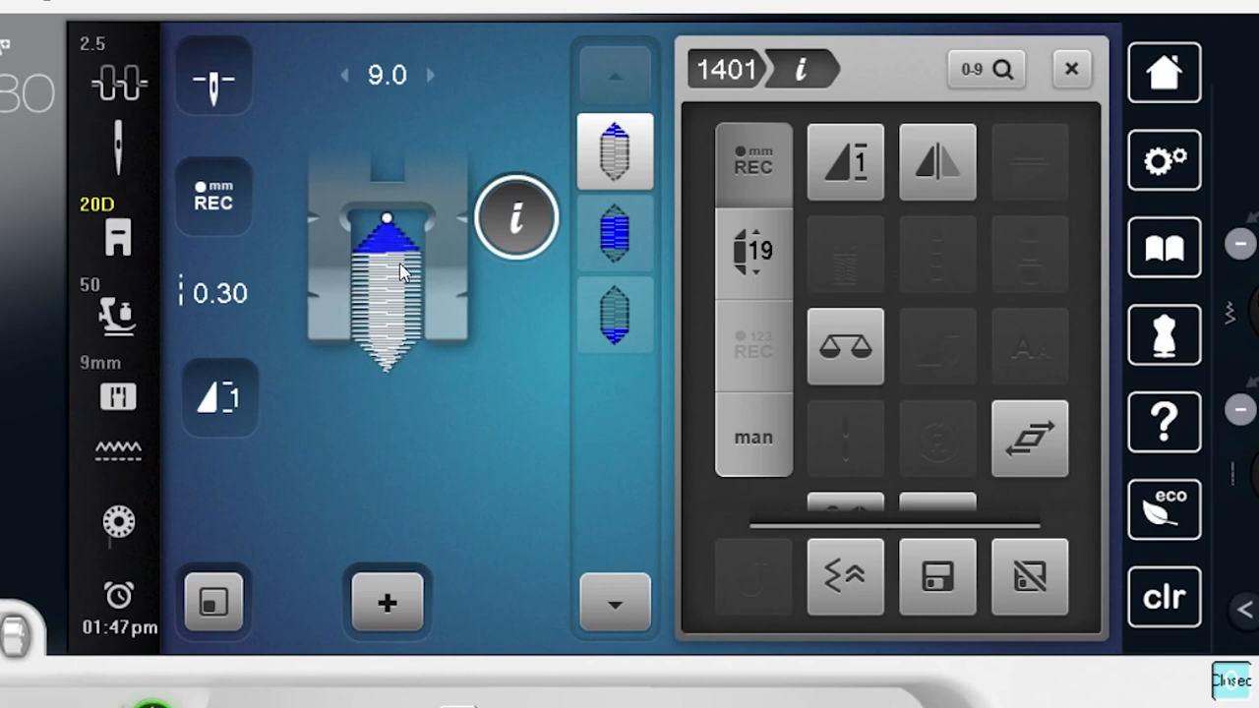
mouse_move(775, 246)
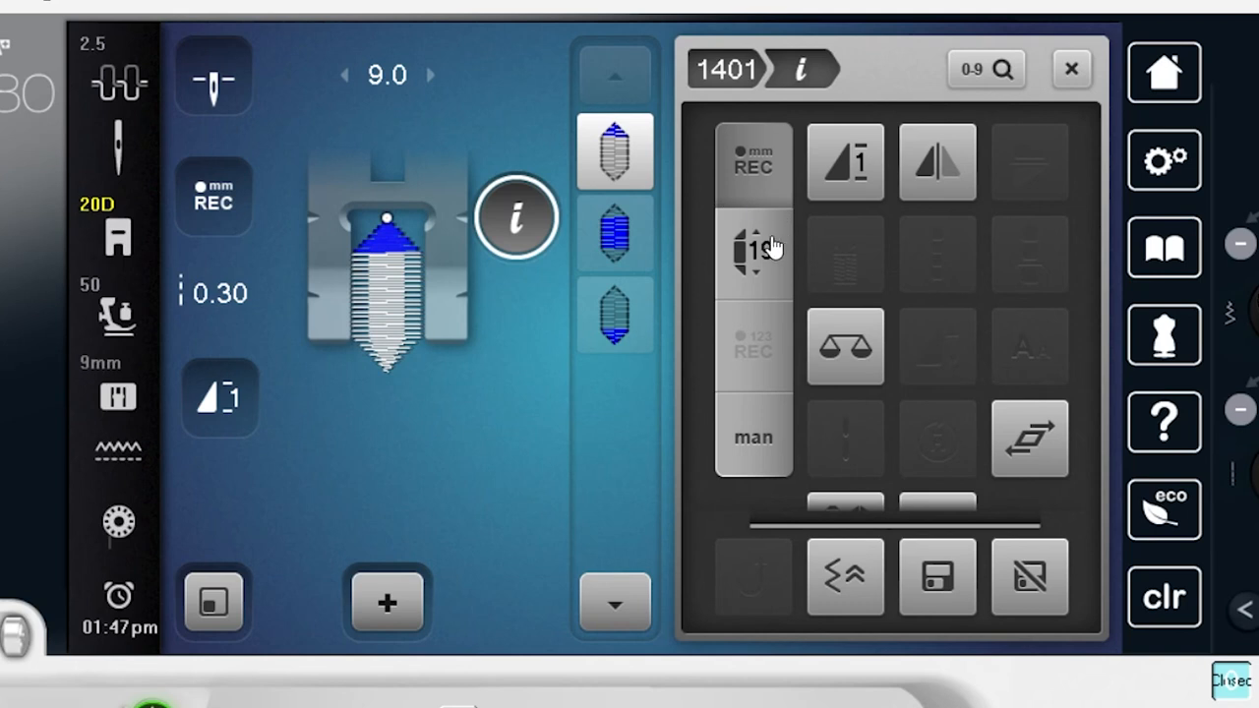
Raise stitch 1401's taper length from 19 to 30 repeats
left_click(753, 248)
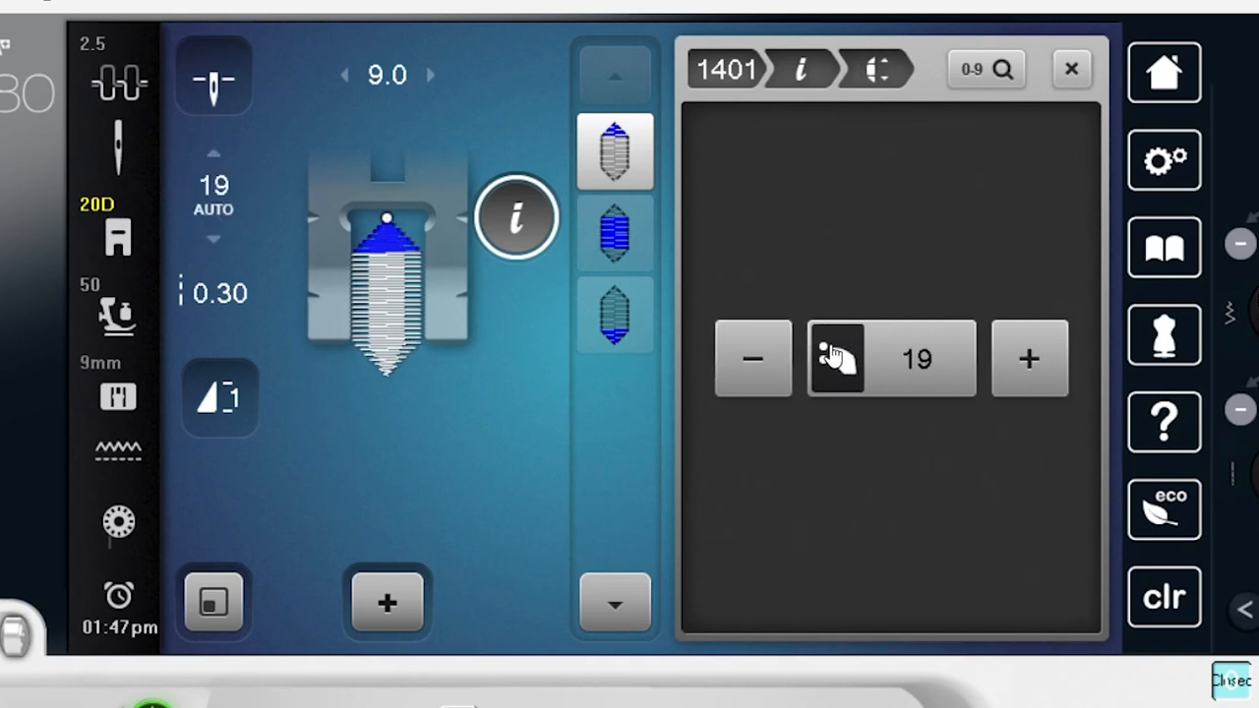
mouse_move(993, 357)
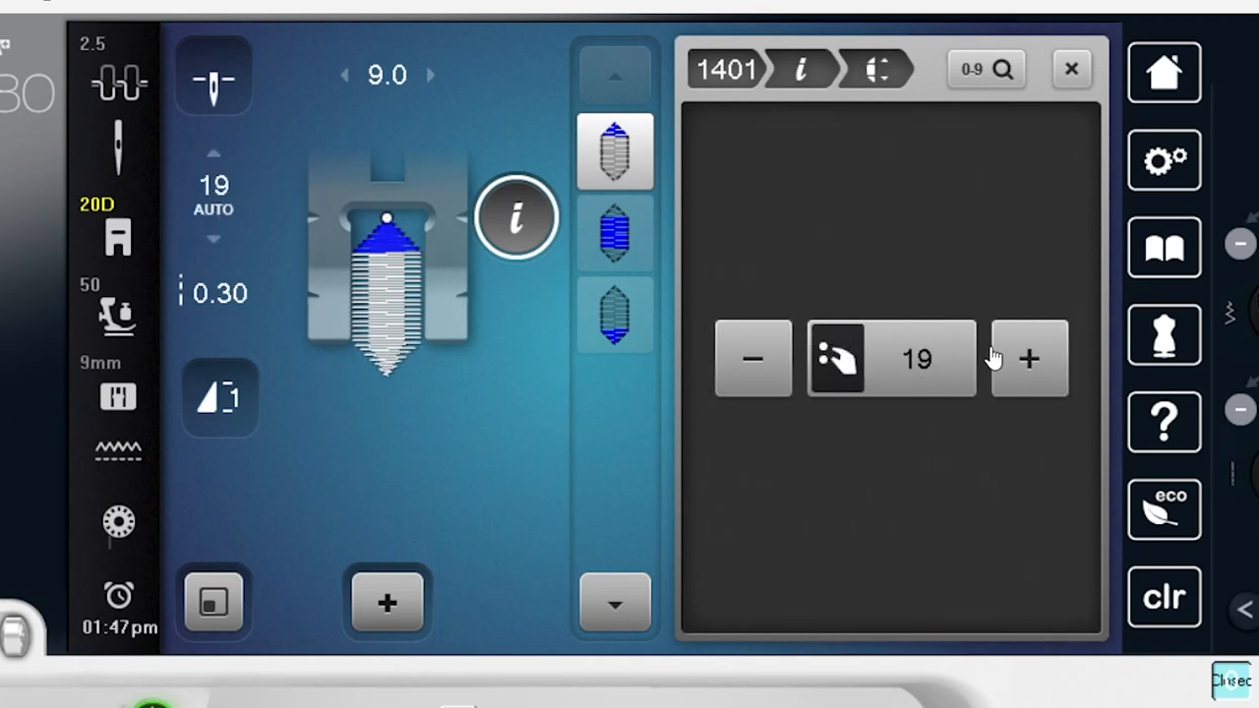
left_click(1028, 358)
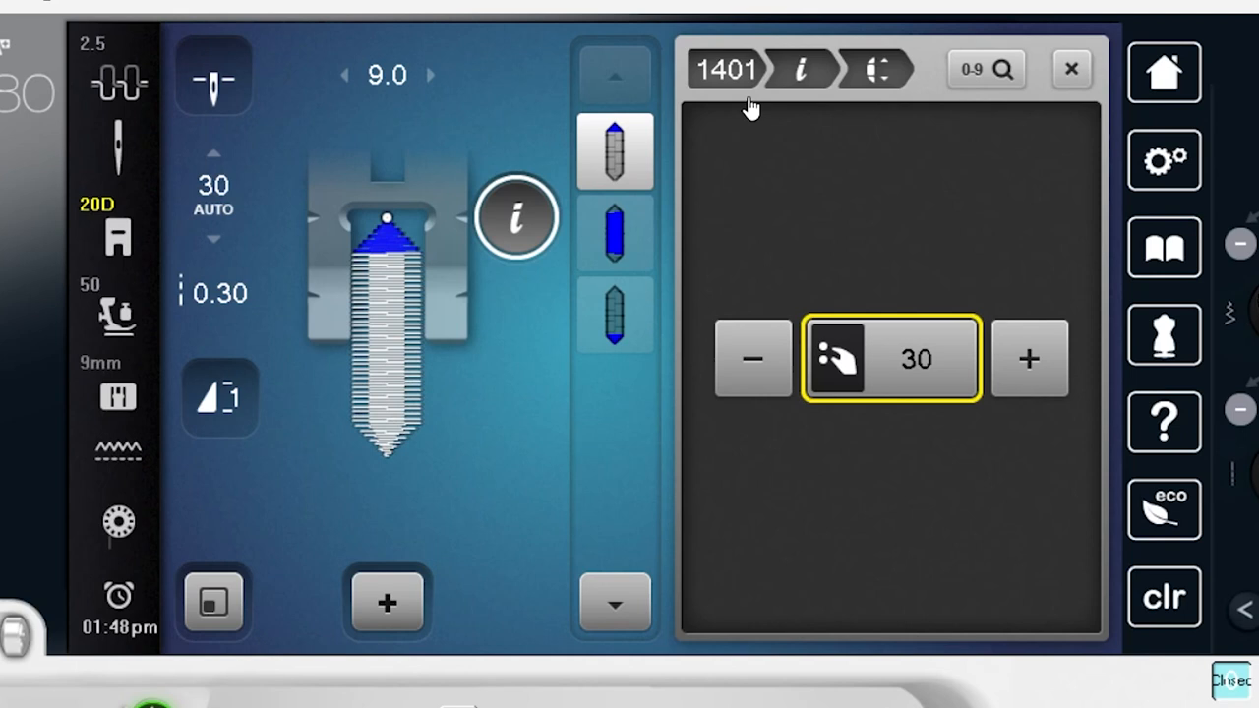
mouse_move(419, 346)
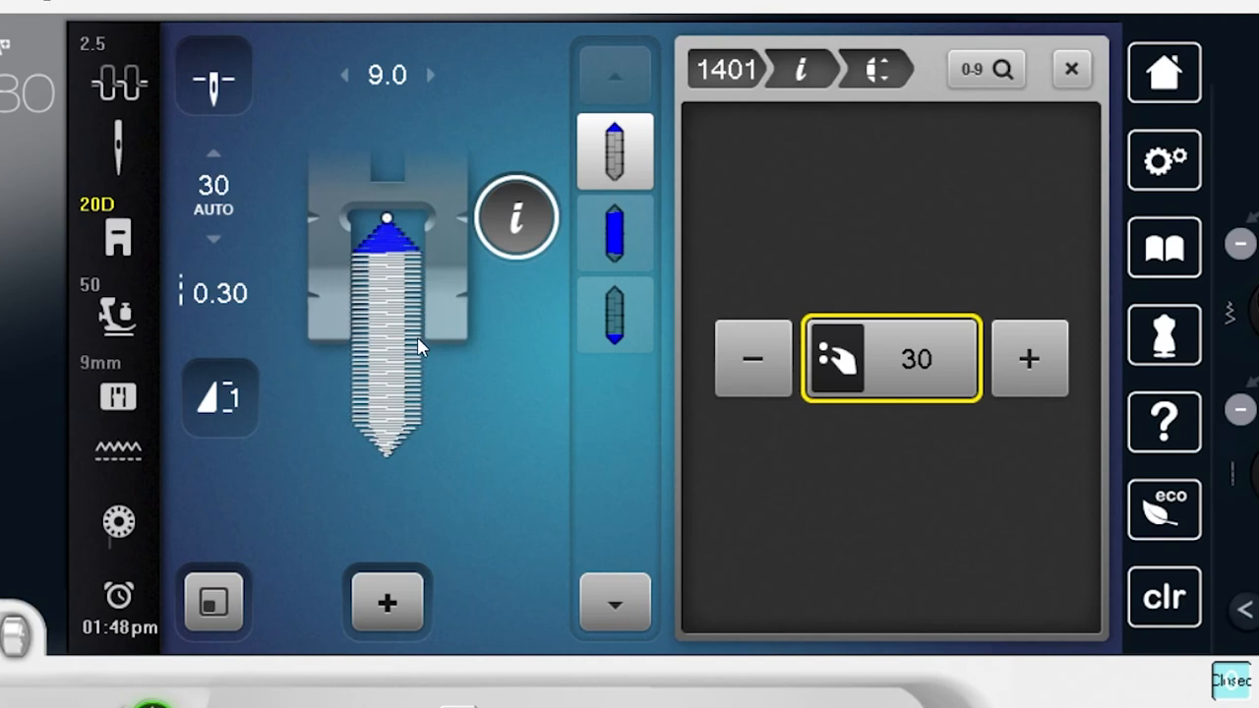
mouse_move(404, 393)
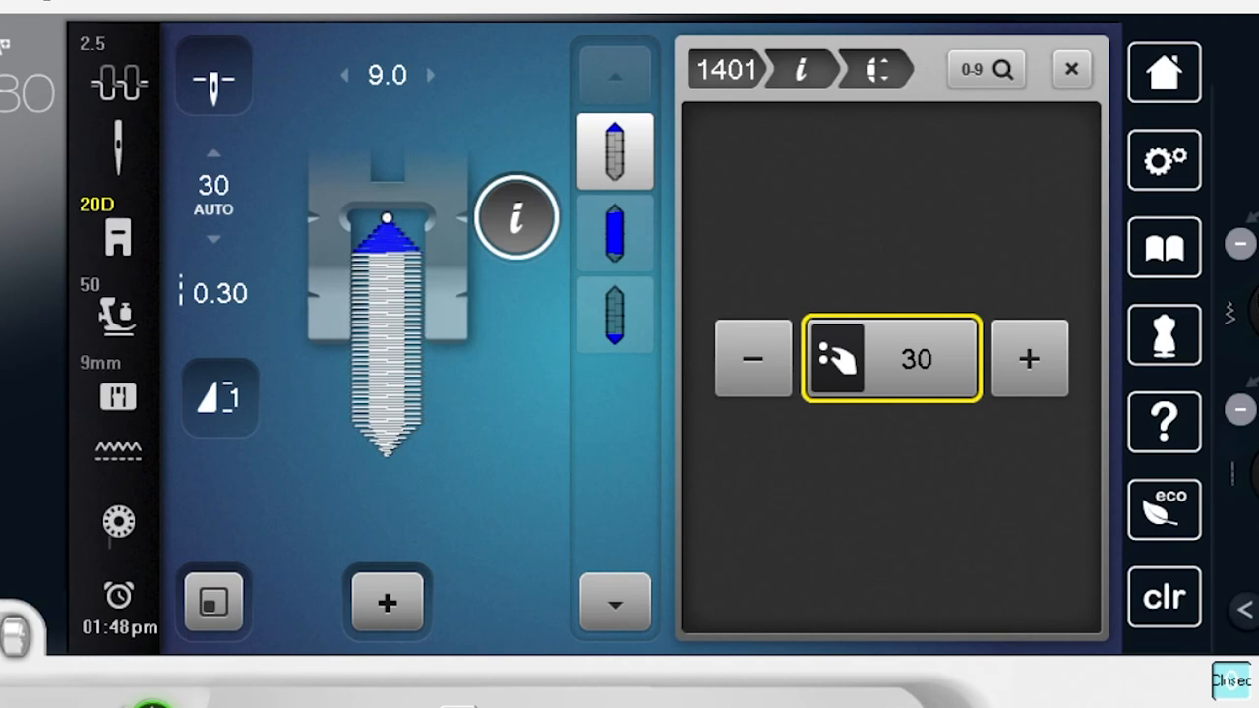
mouse_move(492, 505)
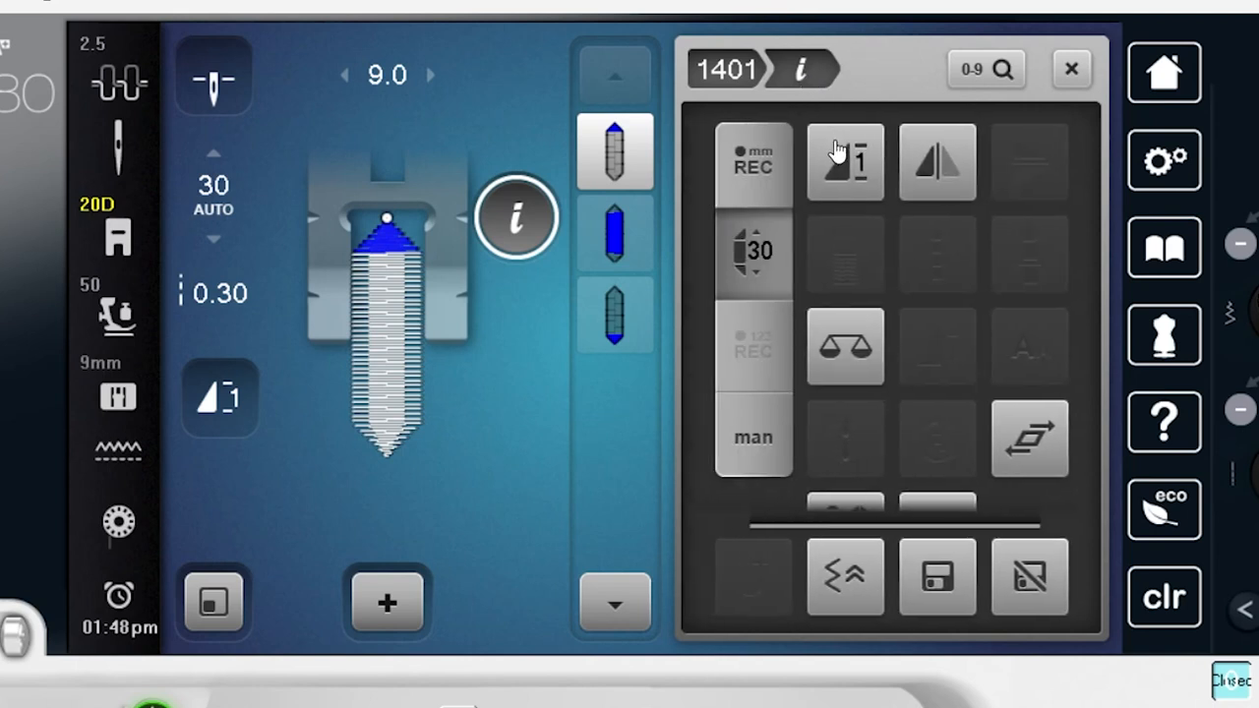
mouse_move(785, 327)
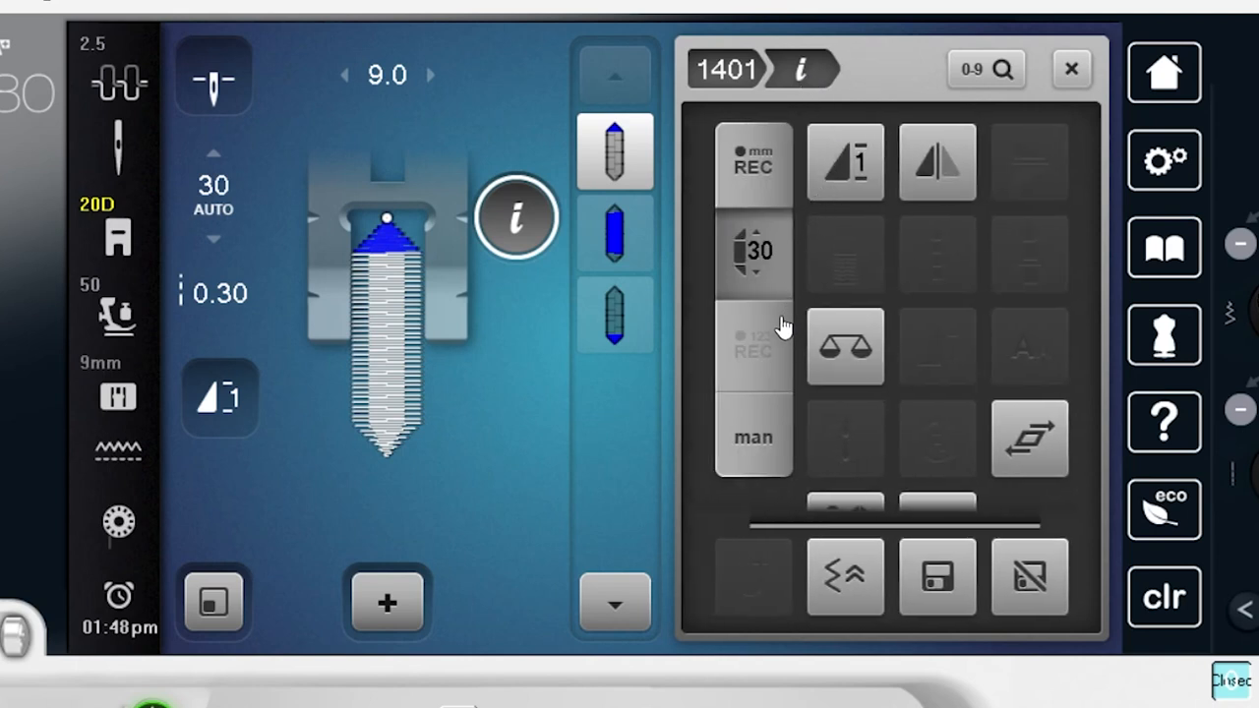
Scroll the Info menu down to the taper point shape option
scroll("down", 3)
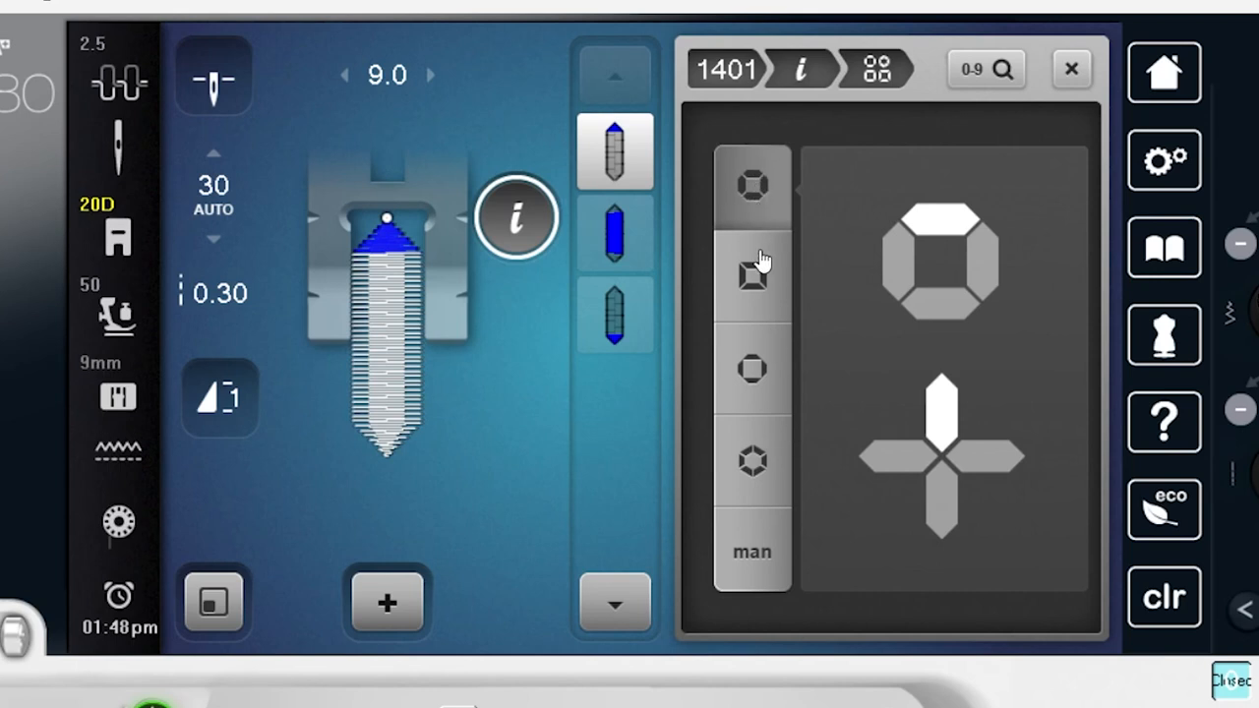
Try the diagonal, reversed diagonal and angled preset point shapes on stitch 1401
left_click(752, 274)
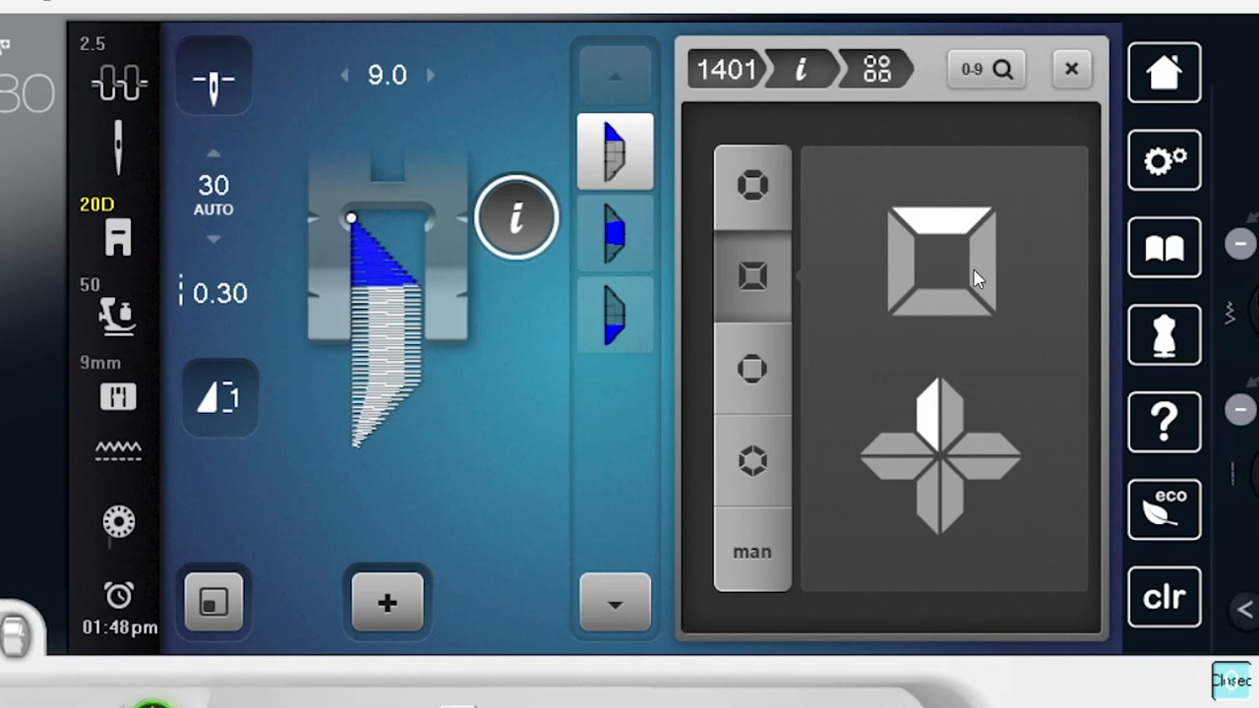
left_click(753, 372)
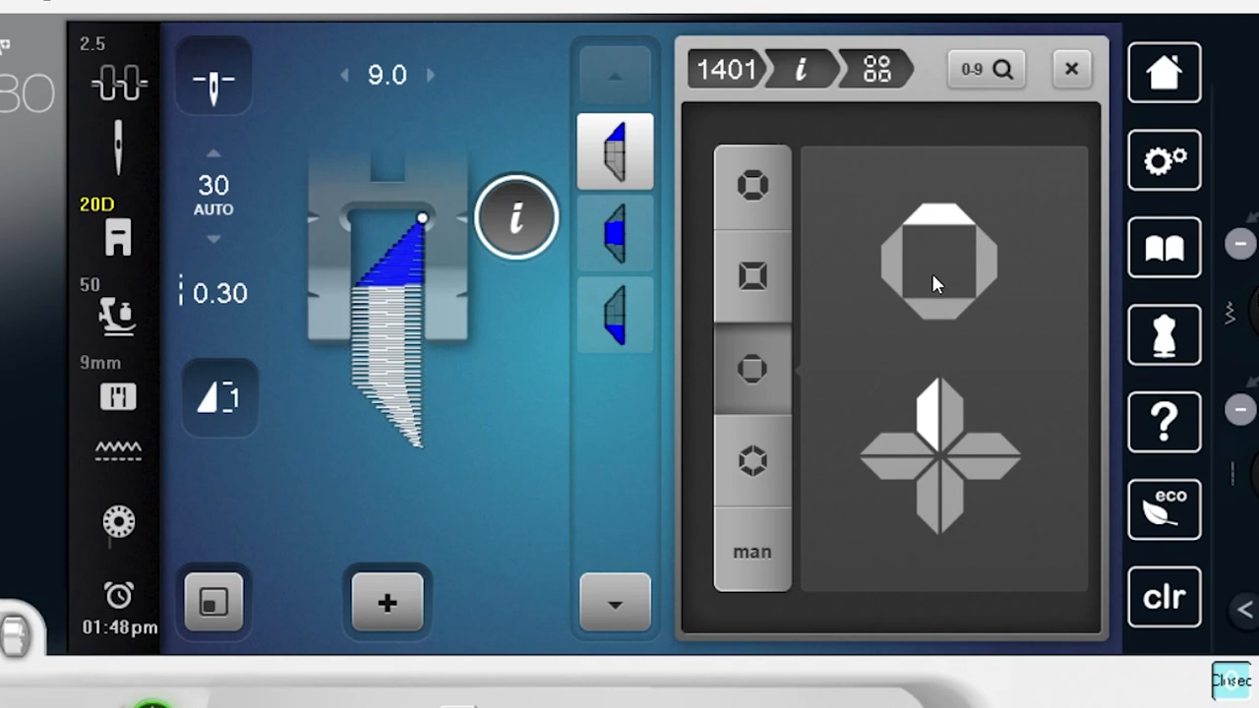
left_click(751, 462)
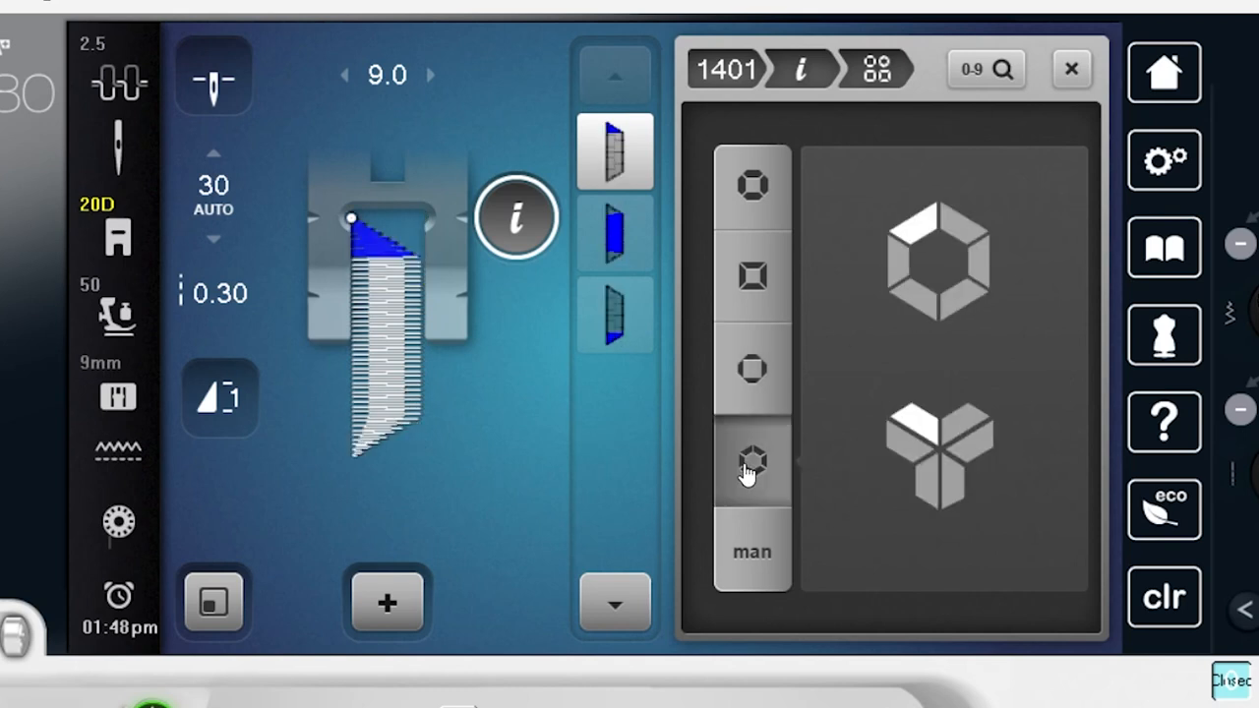
mouse_move(836, 398)
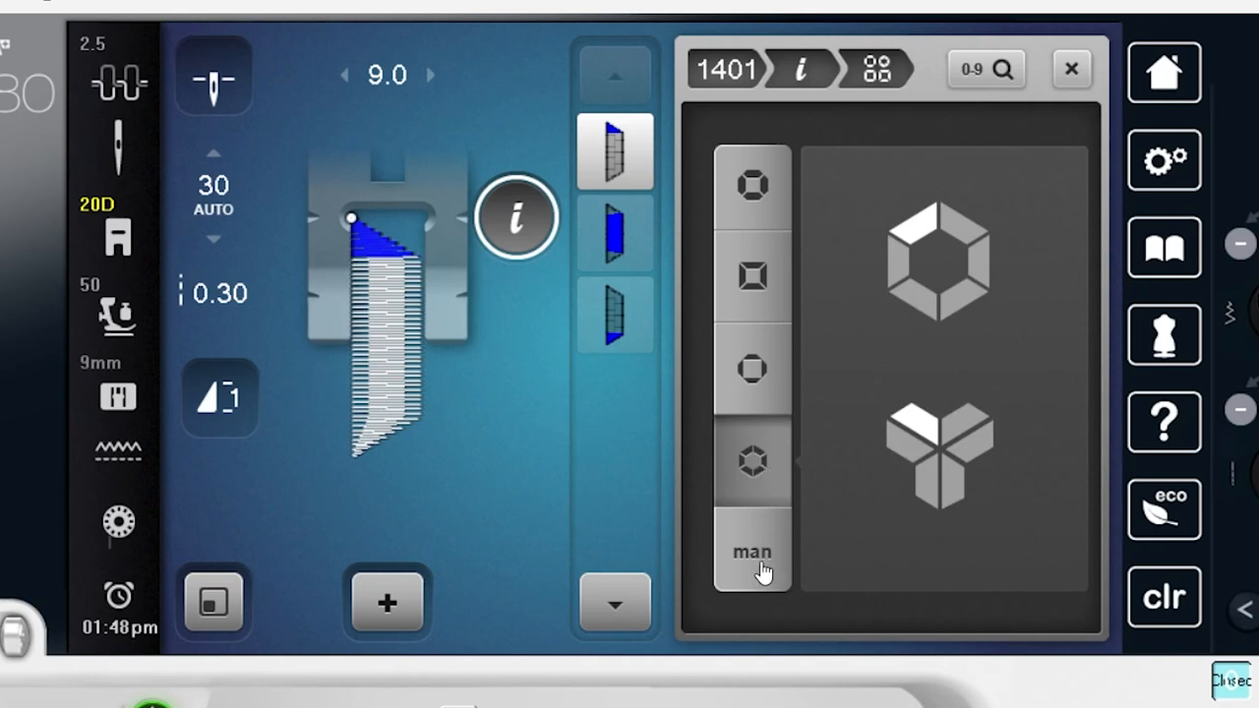
Manually set the taper point position to 0.00 and the shape value to 35.00
left_click(753, 551)
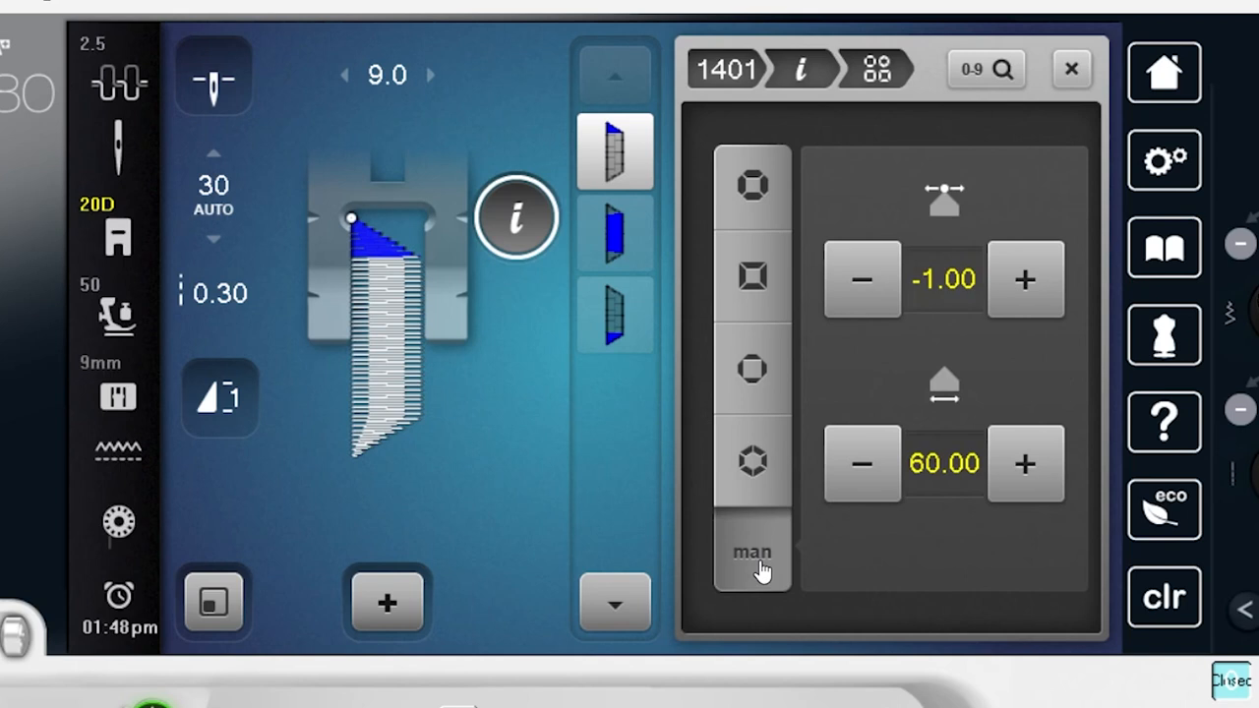
mouse_move(862, 280)
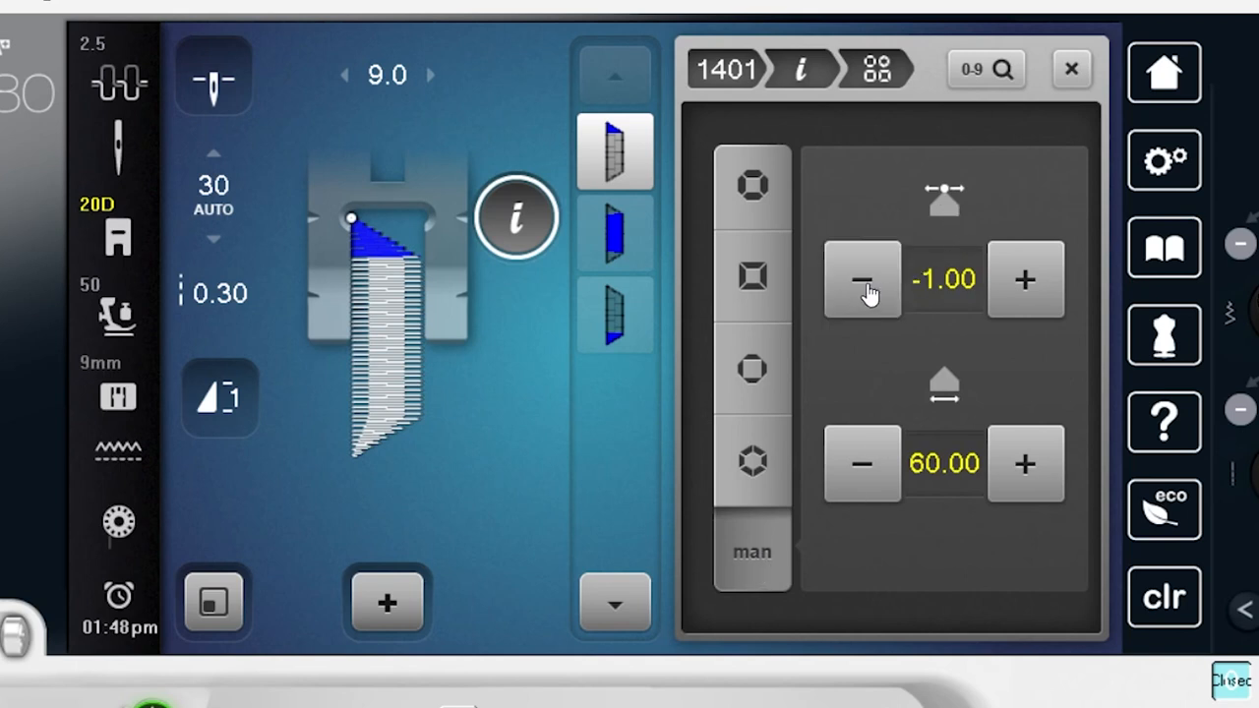
left_click(1025, 280)
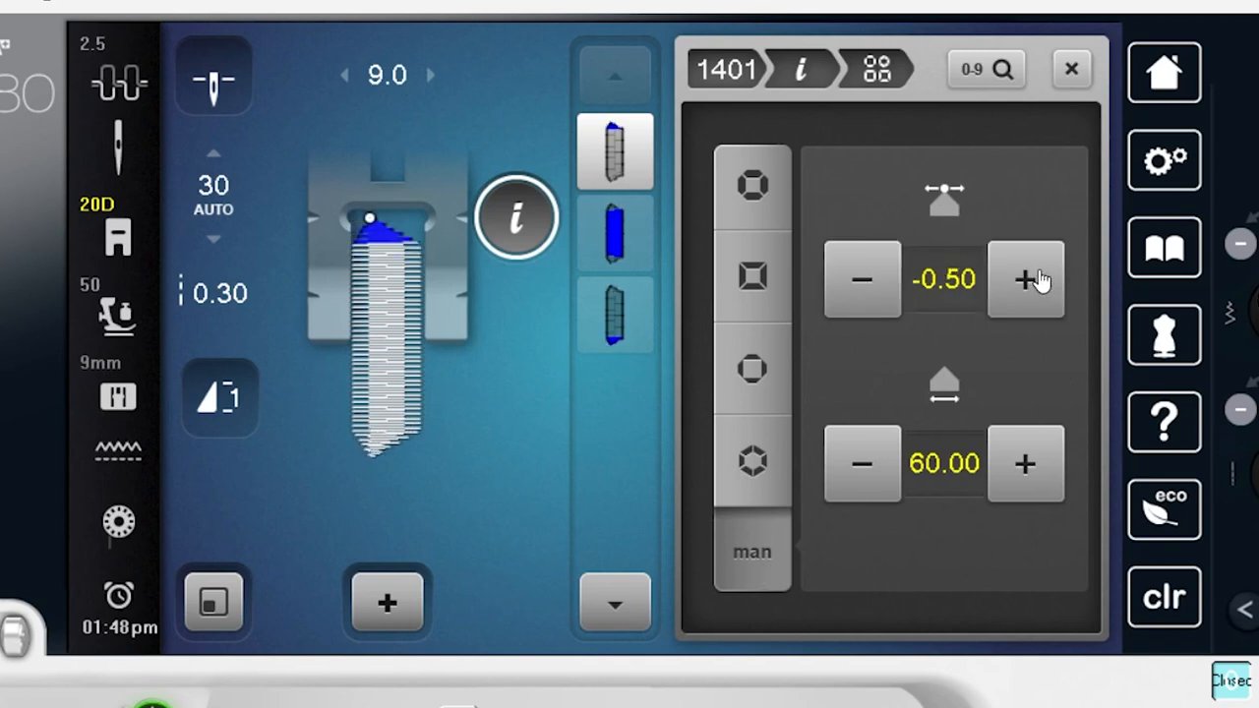
mouse_move(369, 222)
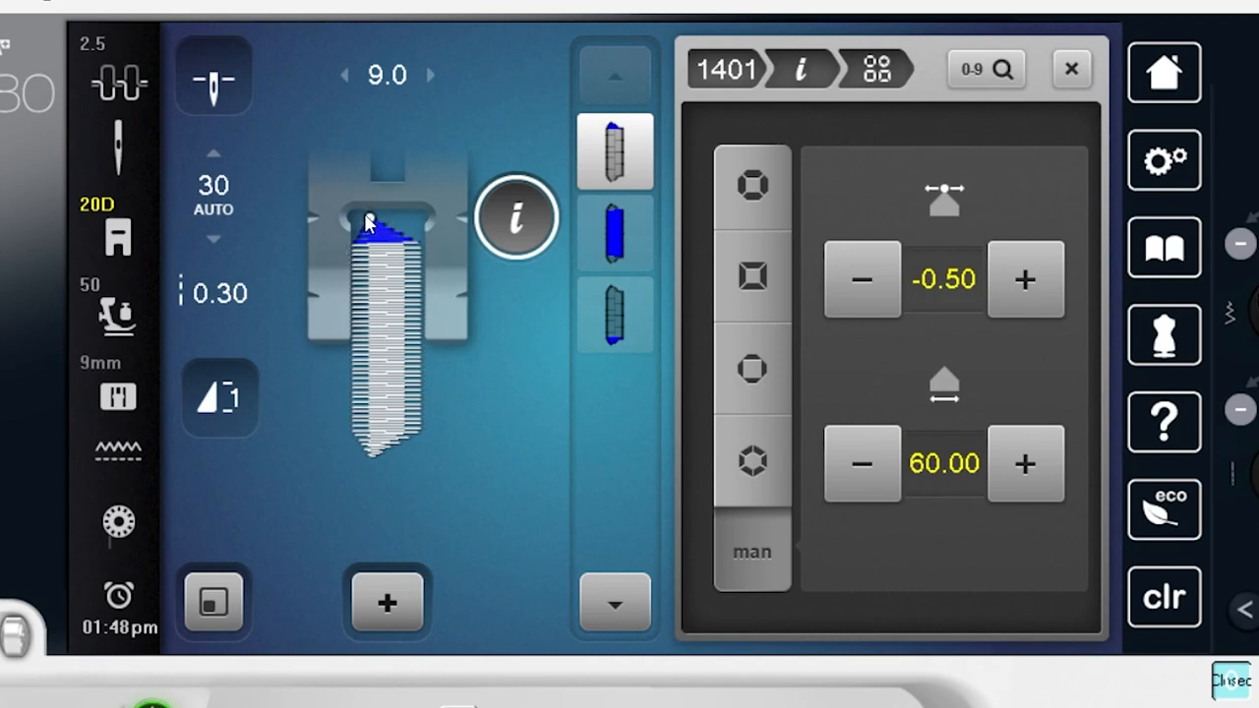
mouse_move(934, 403)
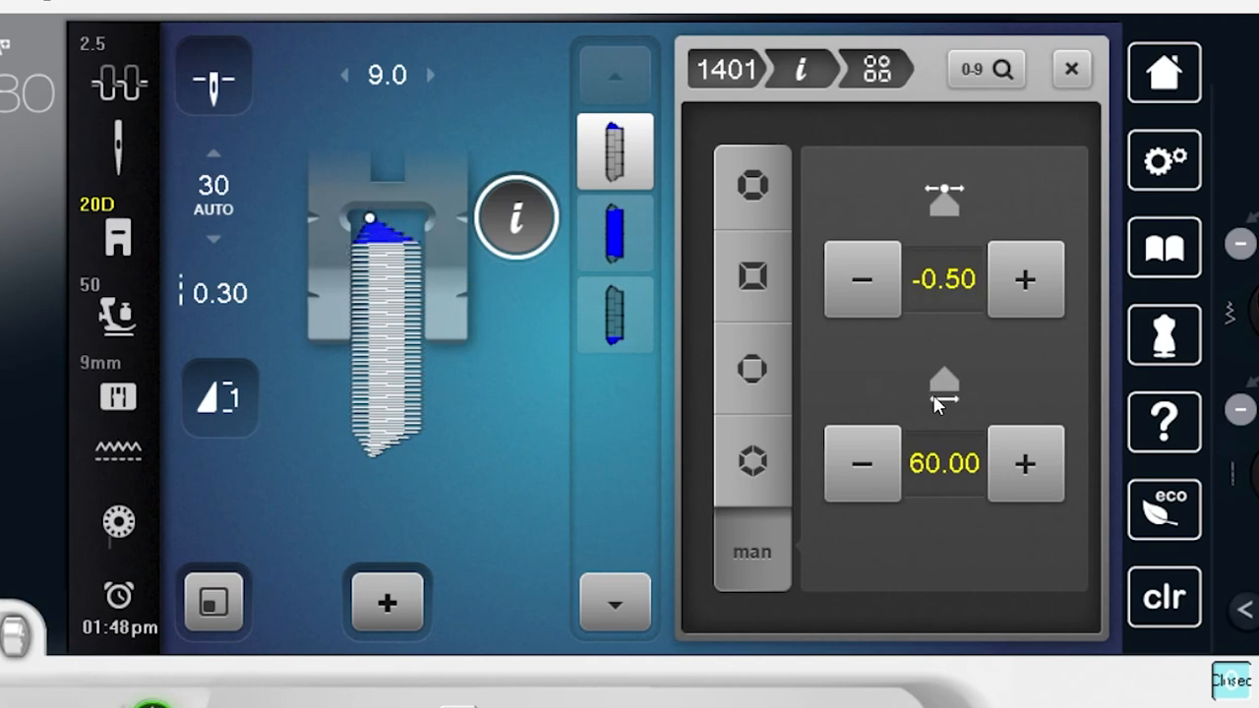
left_click(1025, 463)
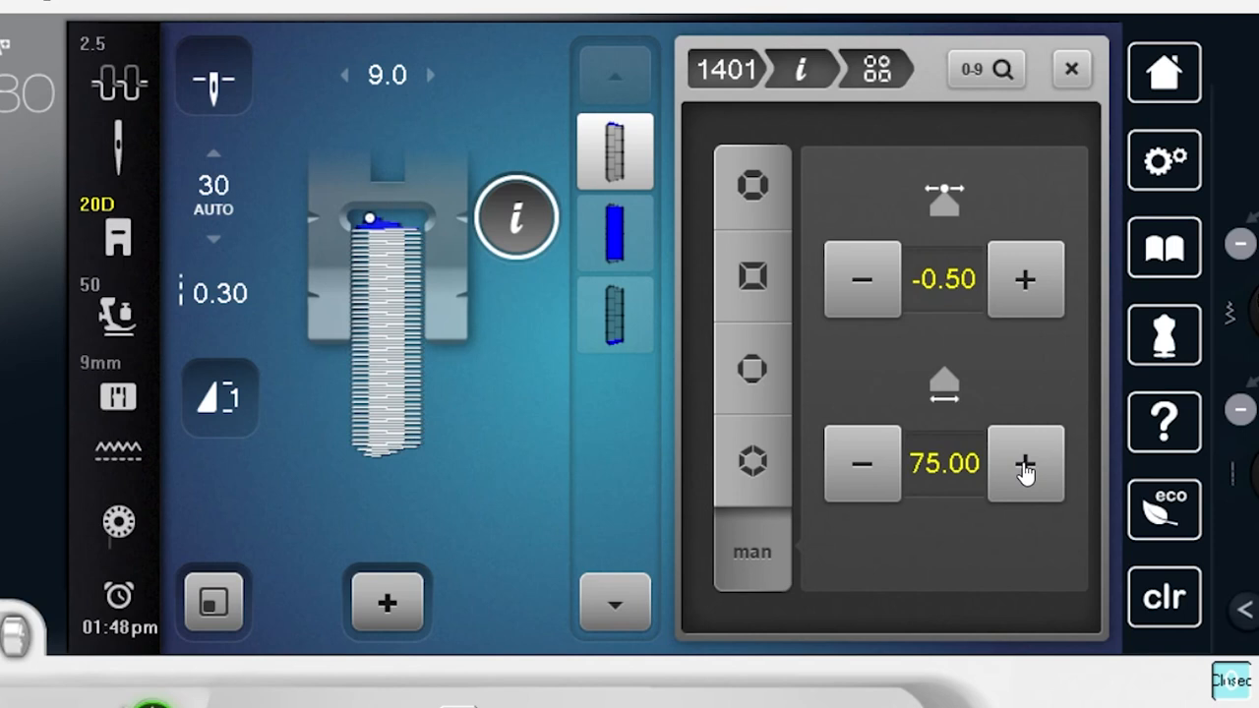
left_click(862, 464)
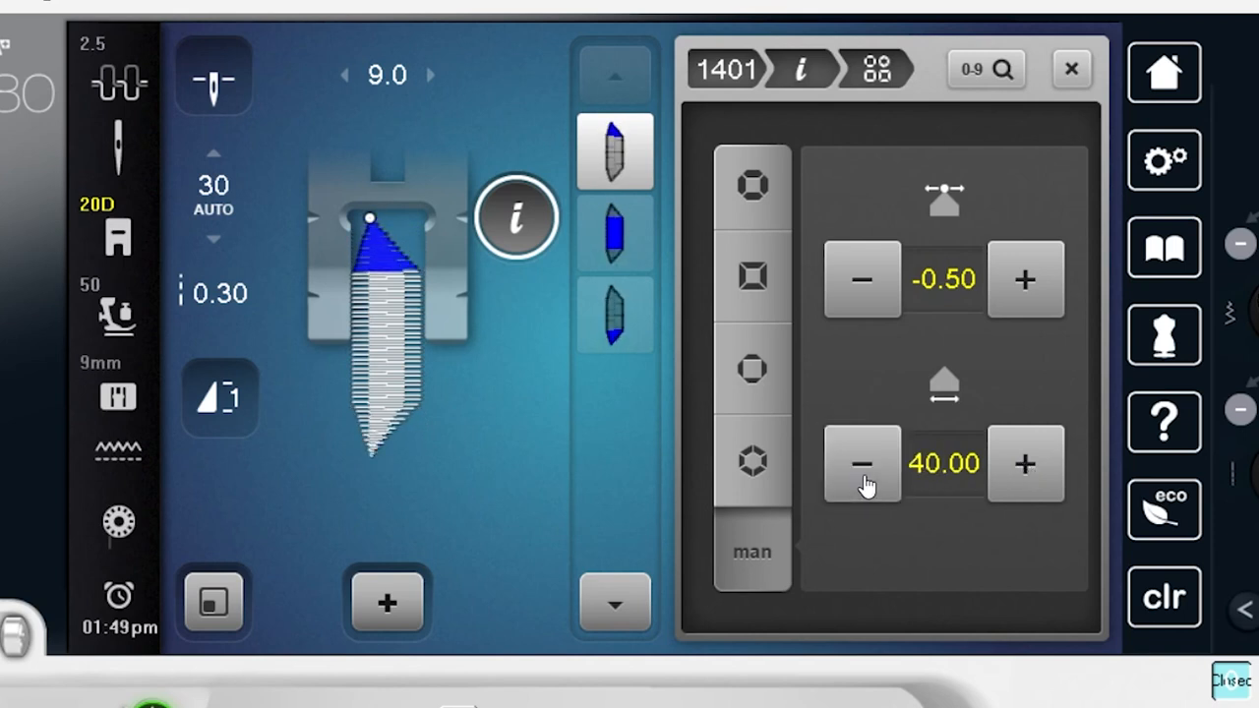
left_click(863, 463)
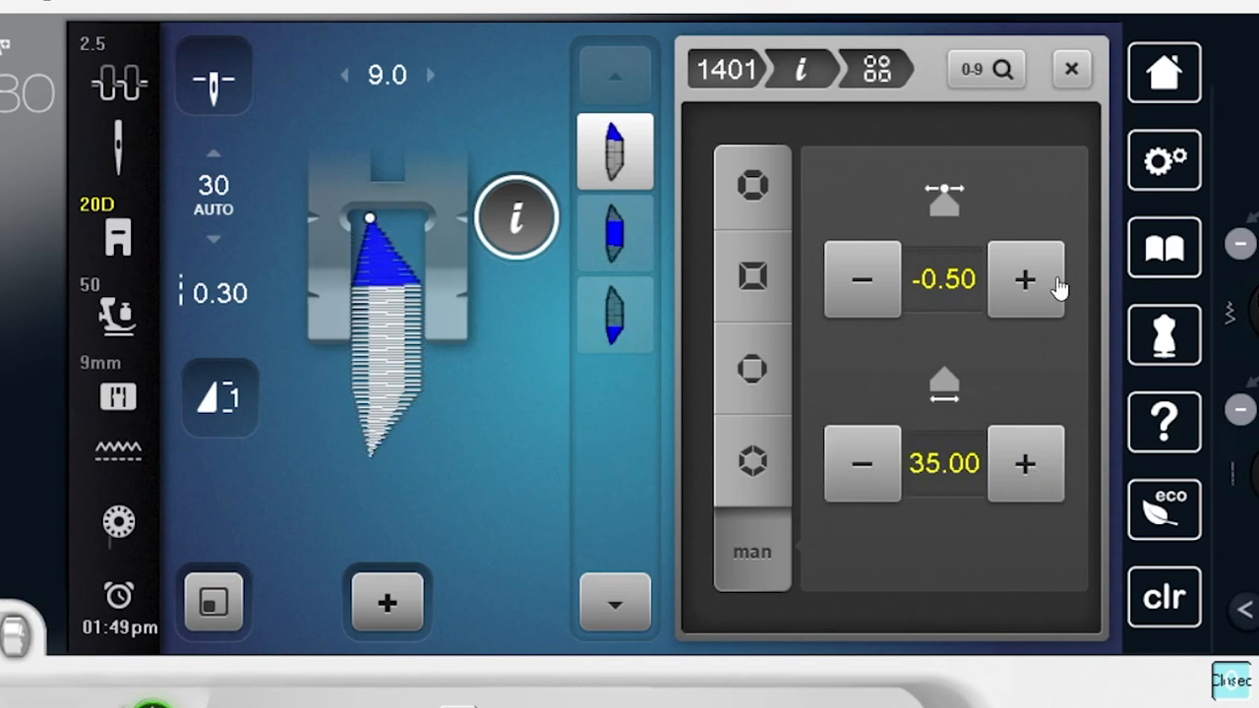
left_click(1025, 280)
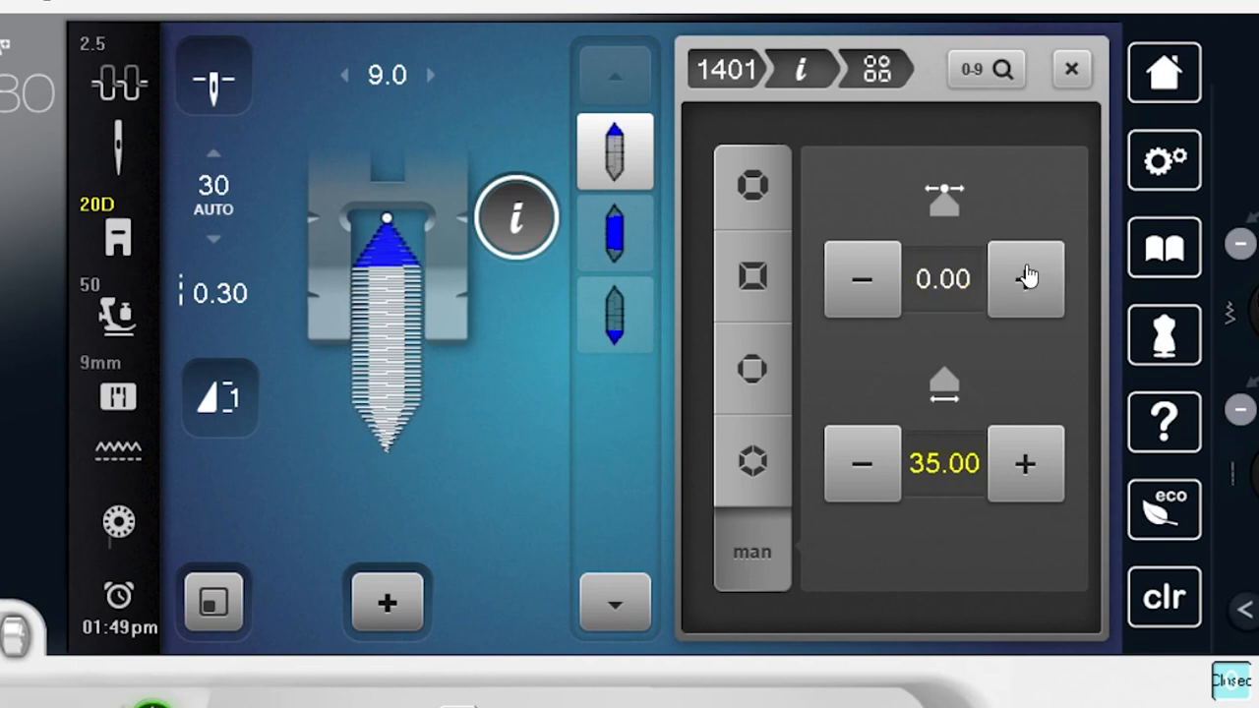
mouse_move(875, 411)
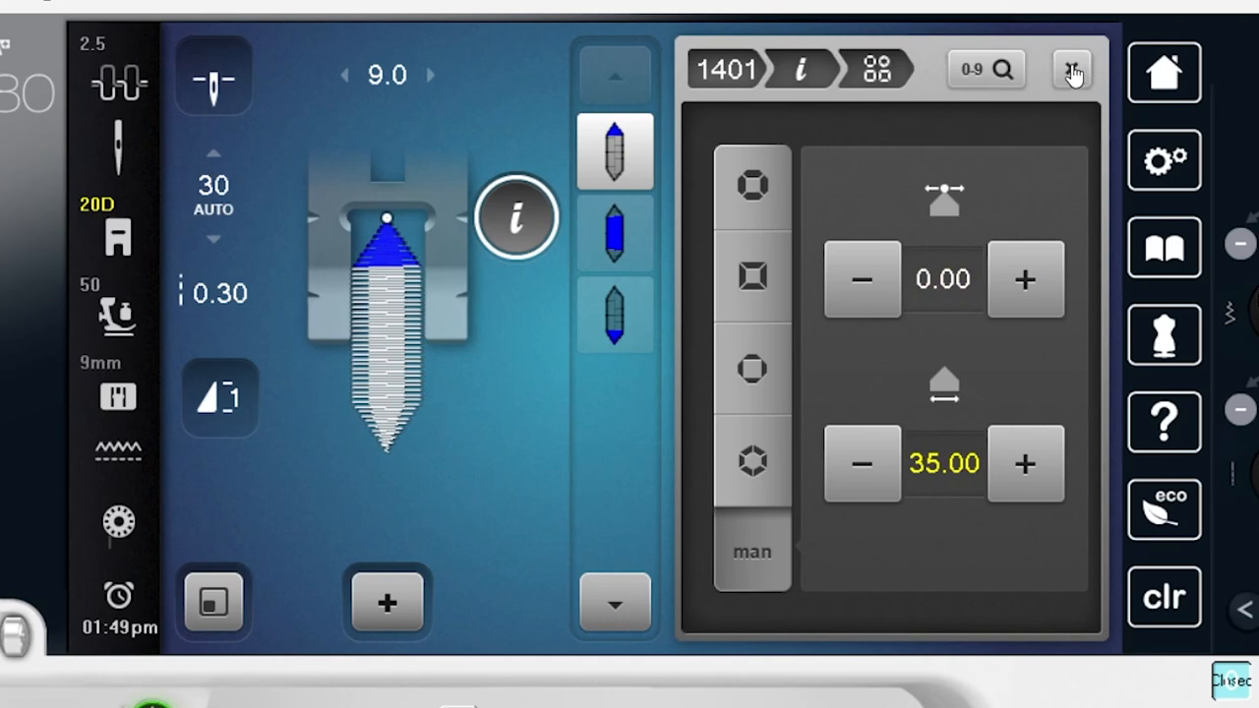
left_click(1071, 70)
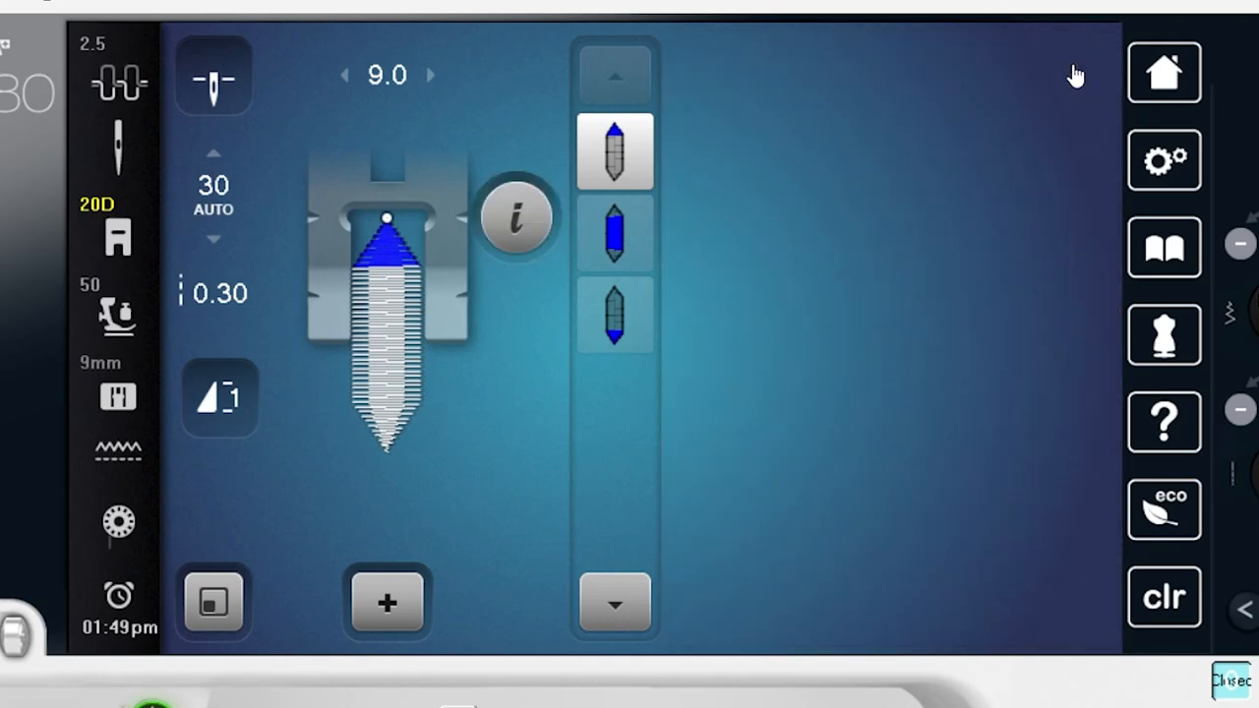
Try bobble stitches 1405 and 1425, then give stitch 1405 a taper length of 30
left_click(844, 285)
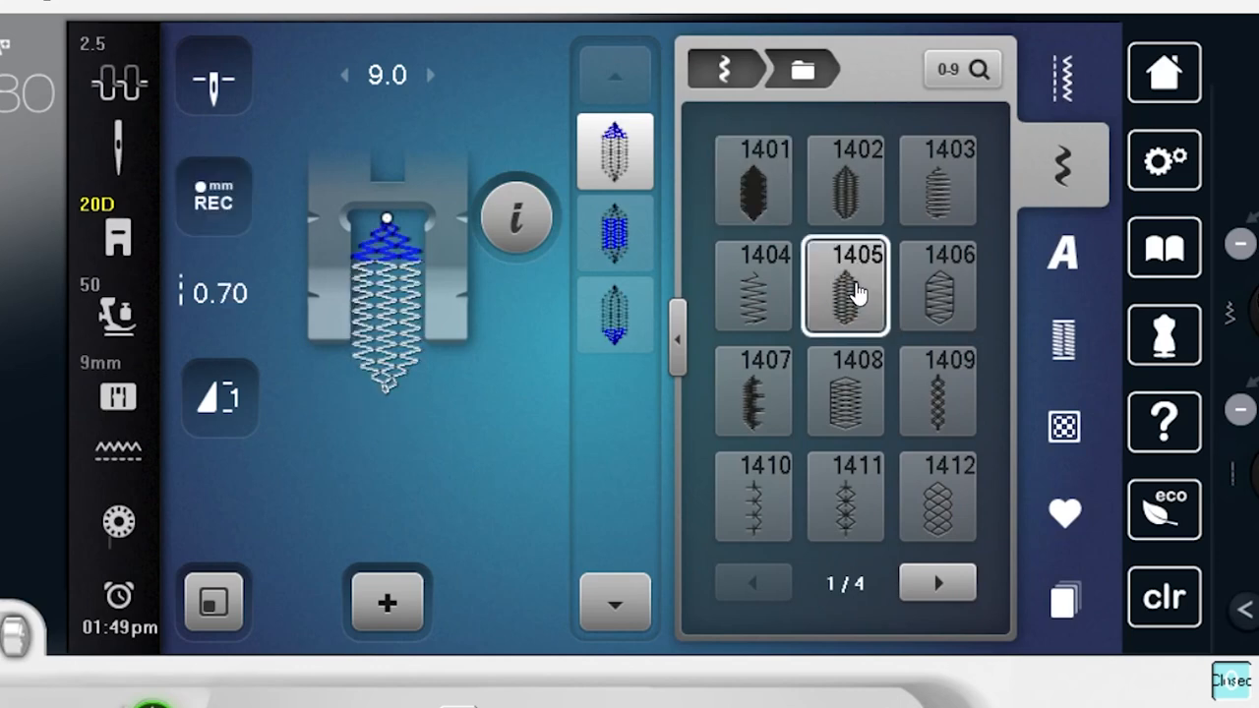
mouse_move(937, 582)
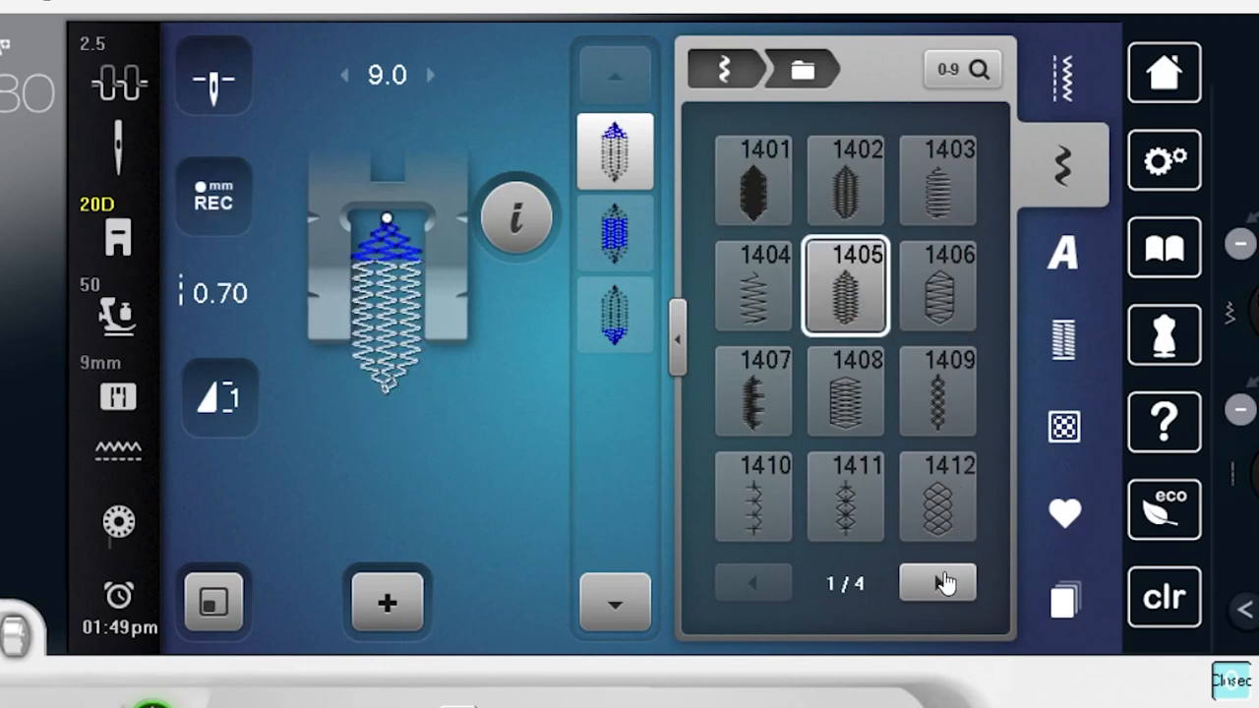
left_click(937, 582)
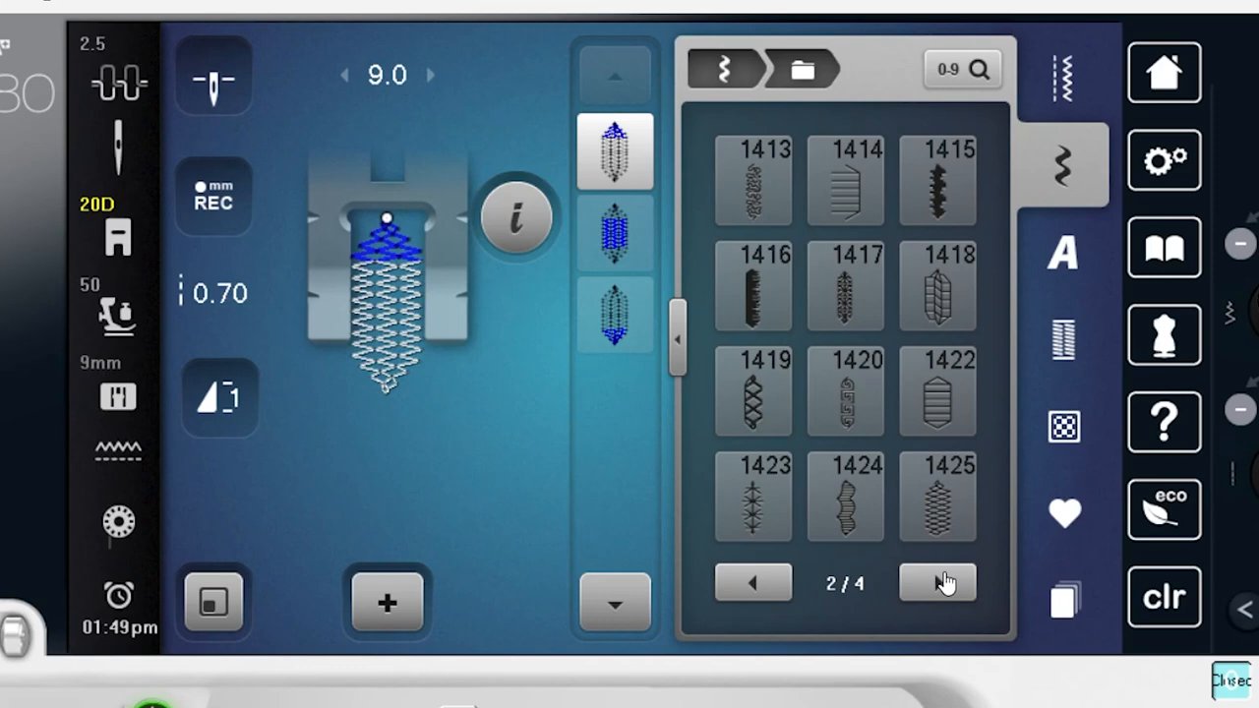
left_click(937, 495)
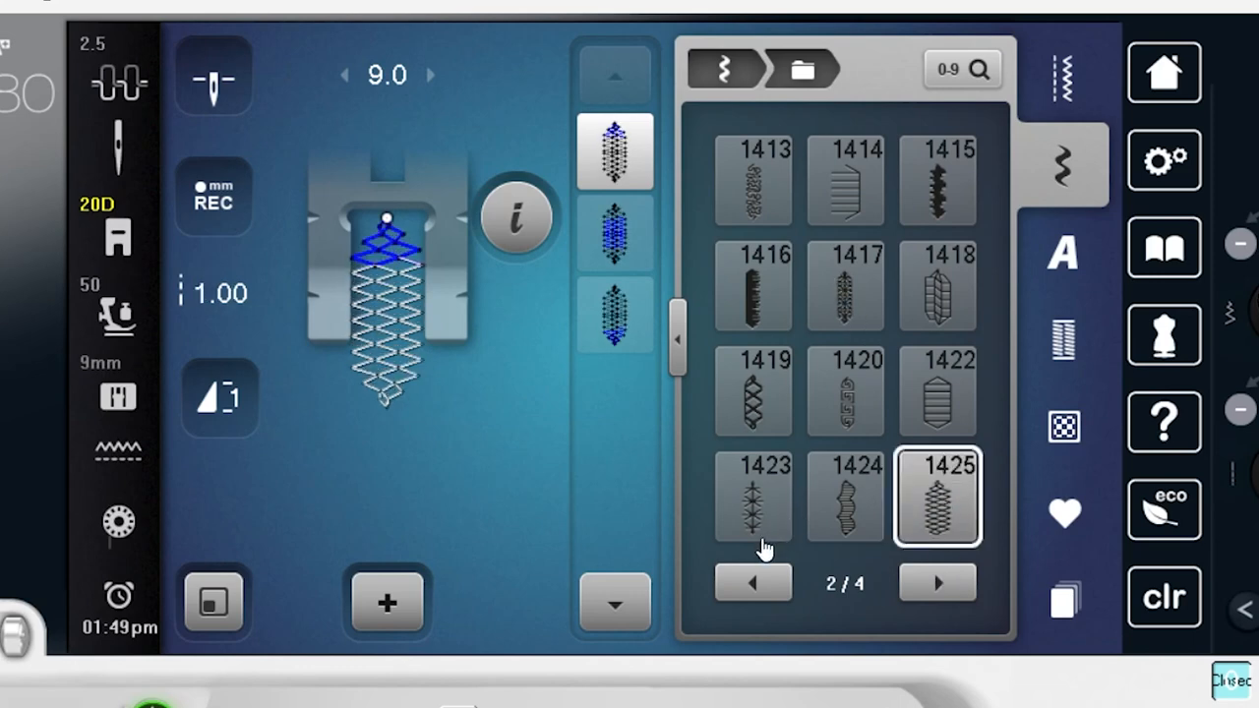
left_click(752, 583)
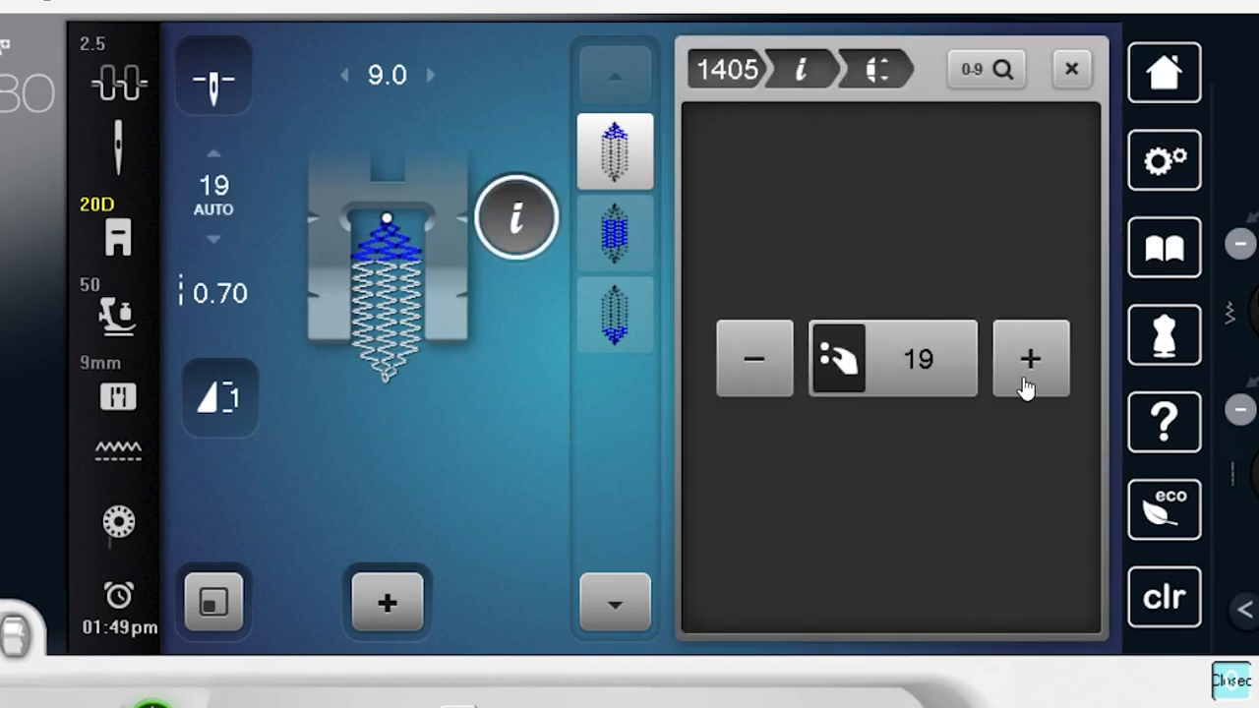
left_click(1029, 359)
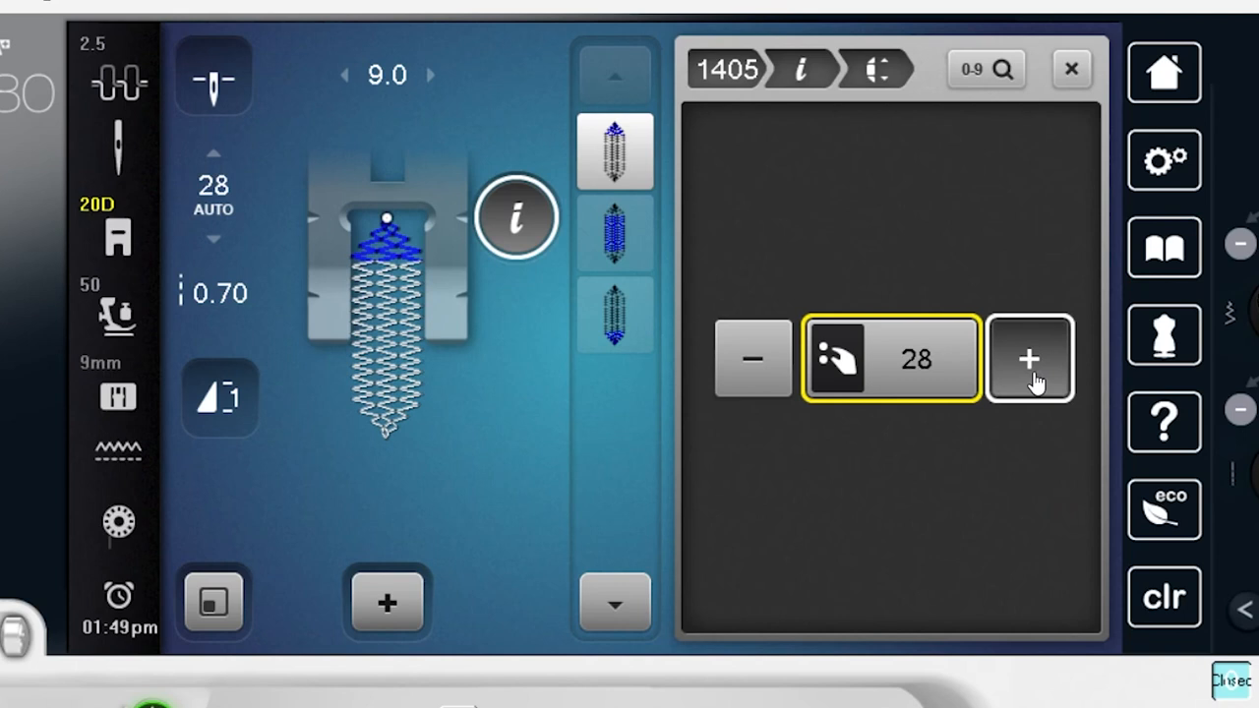
left_click(1029, 359)
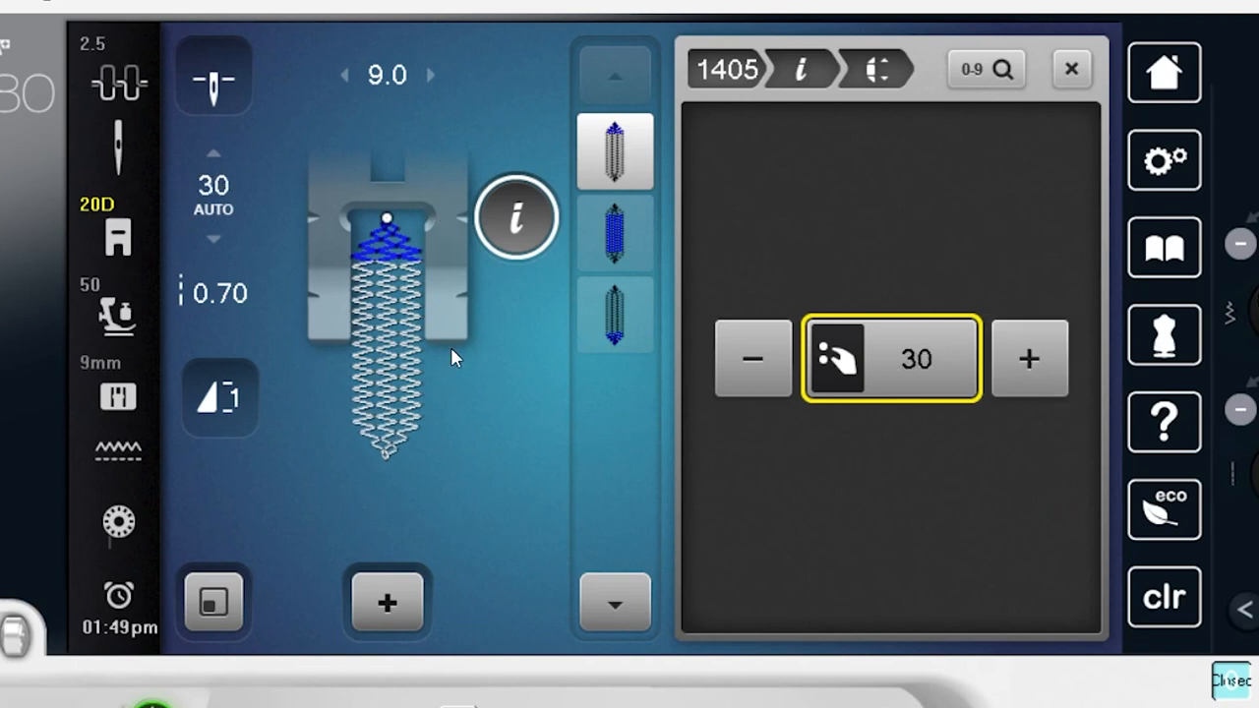
mouse_move(387, 221)
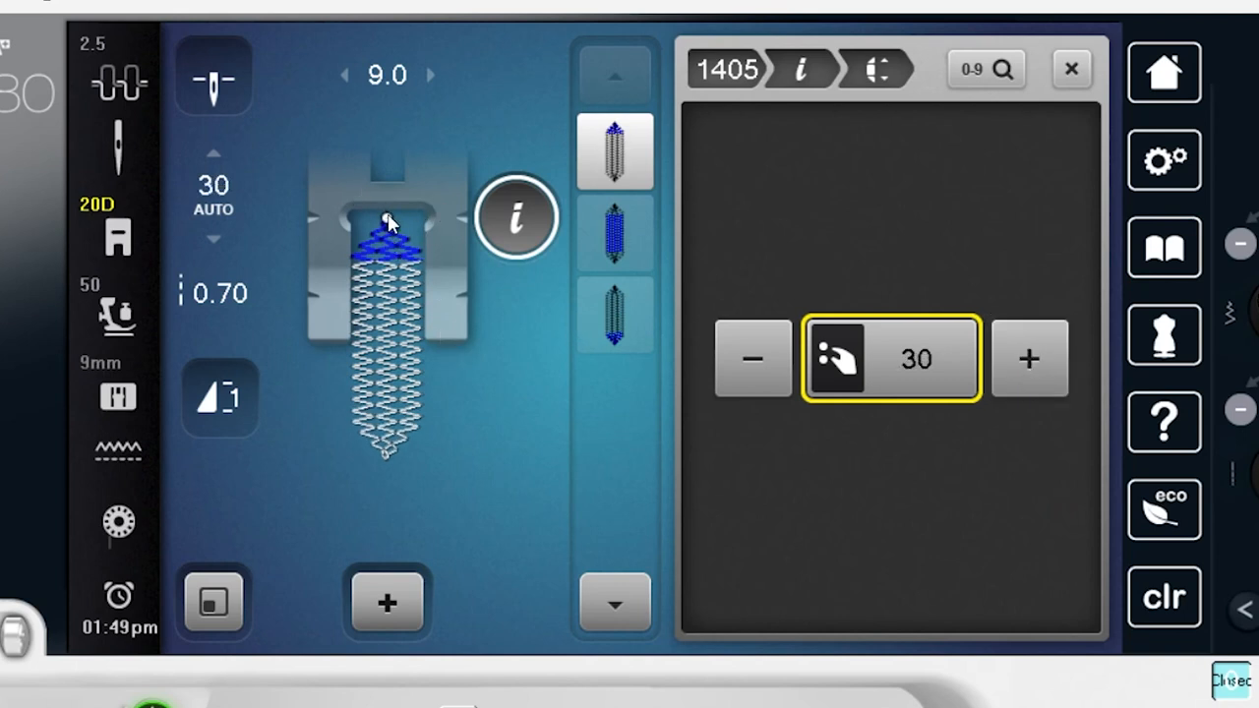
left_click(799, 69)
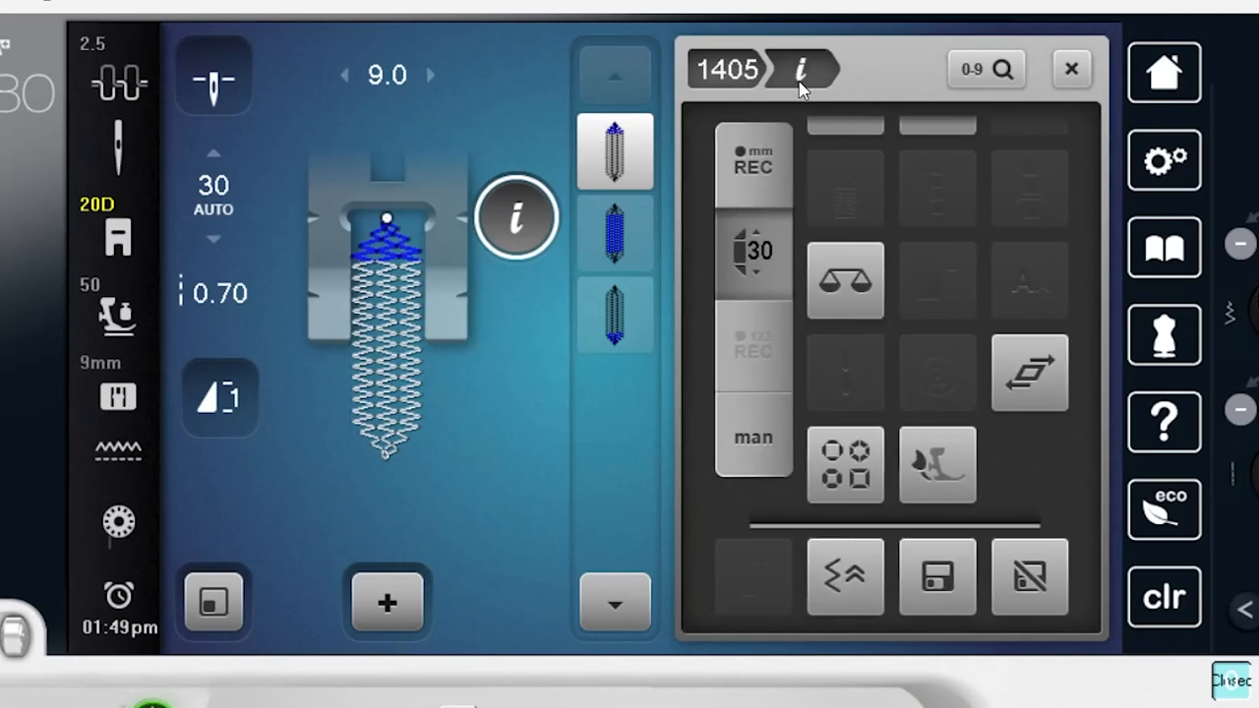
mouse_move(385, 236)
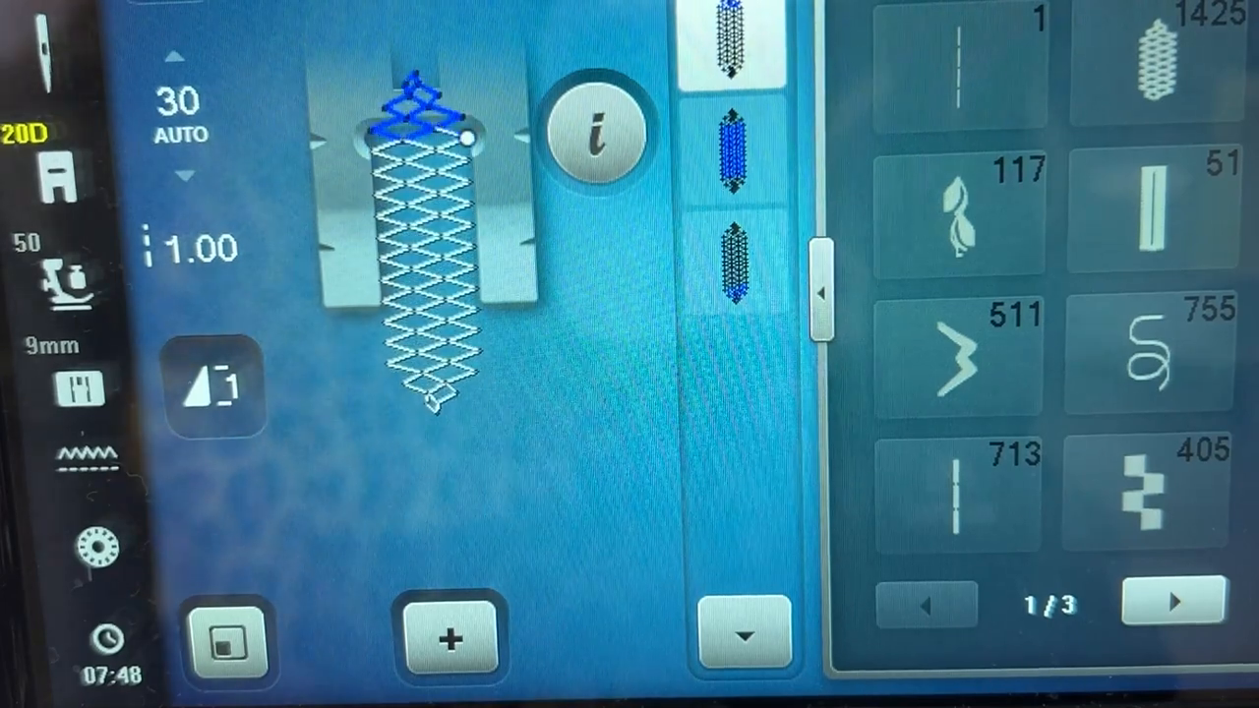
Reopen the 1401–1412 bobble stitch page with stitch 1405 still selected
left_click(733, 147)
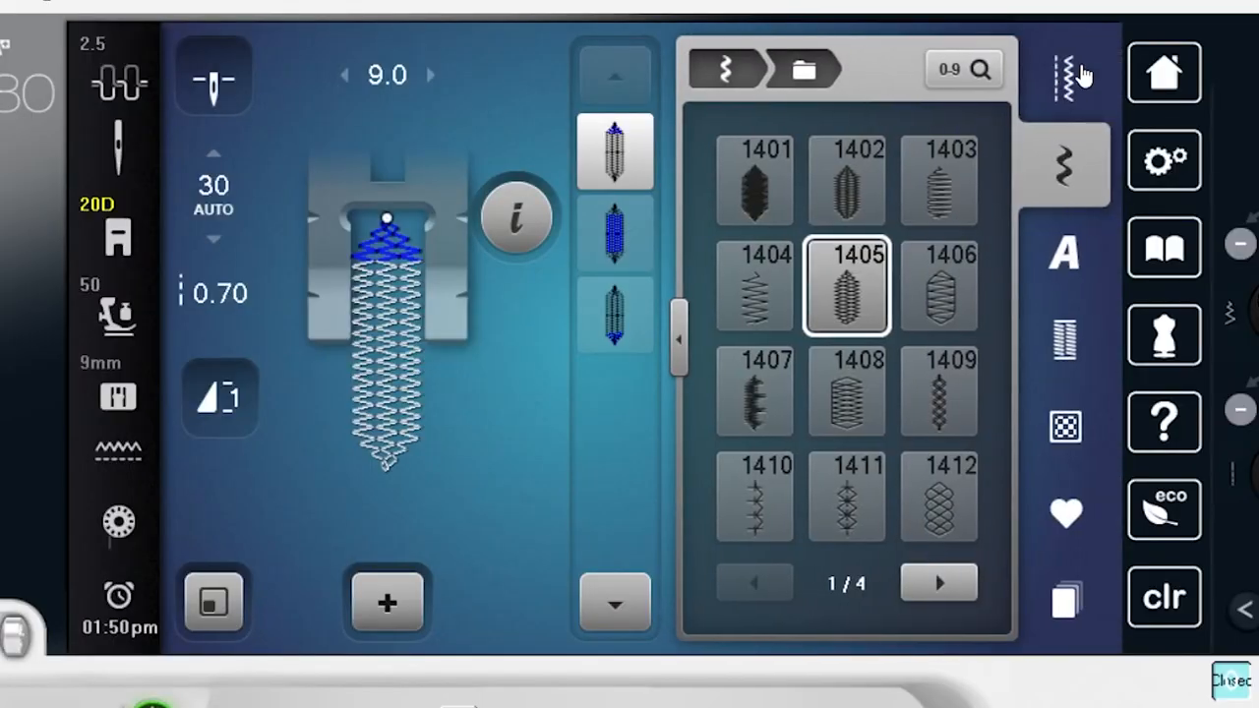
Select practical straight stitch 1 and record a fixed length of 135.0
left_click(1063, 163)
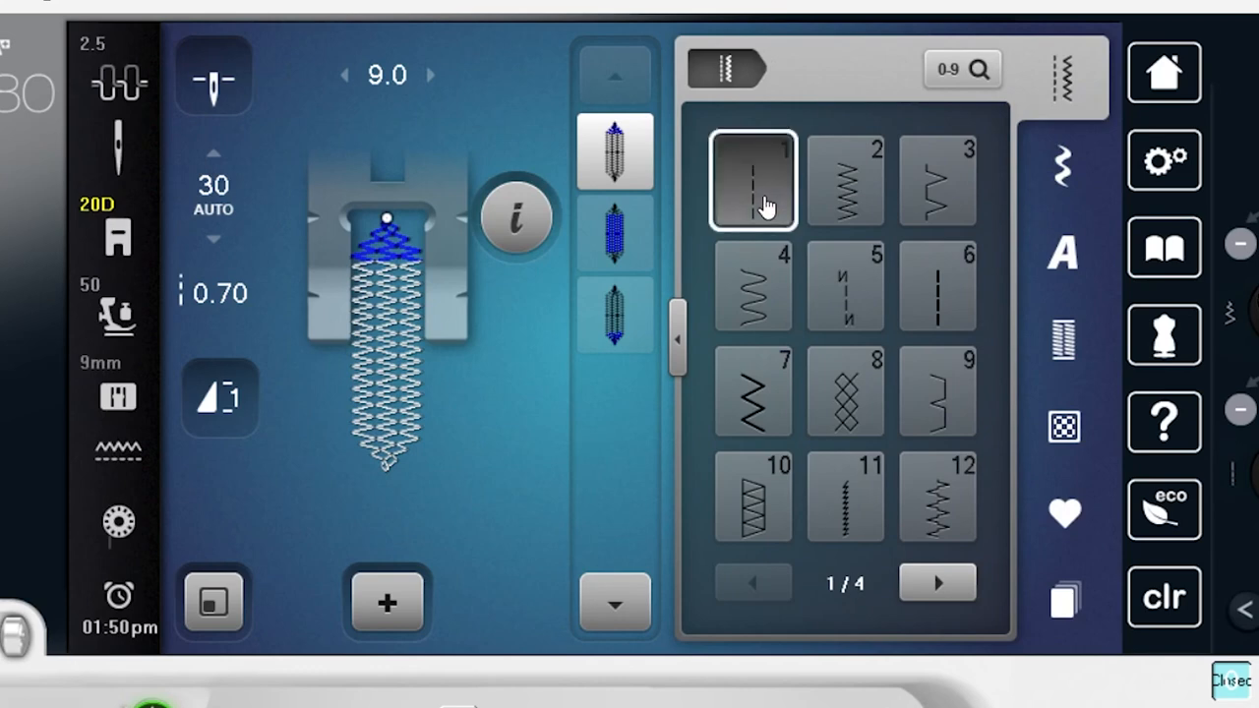
left_click(753, 182)
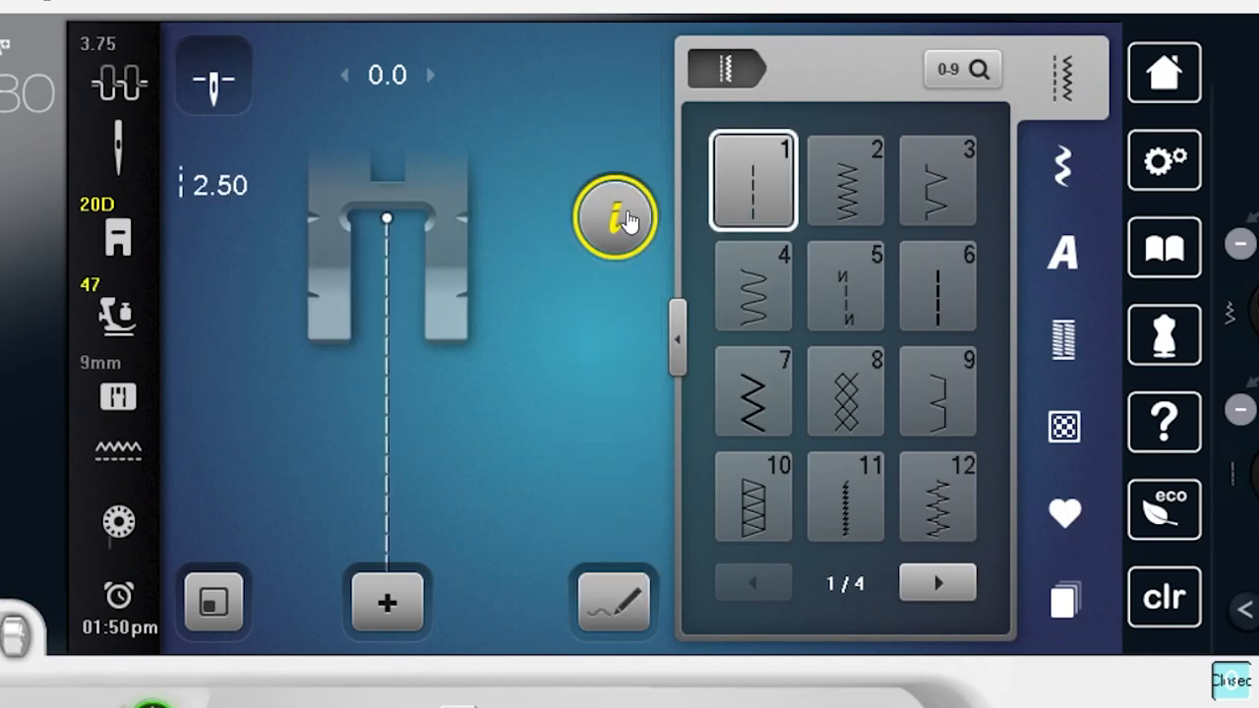
left_click(611, 218)
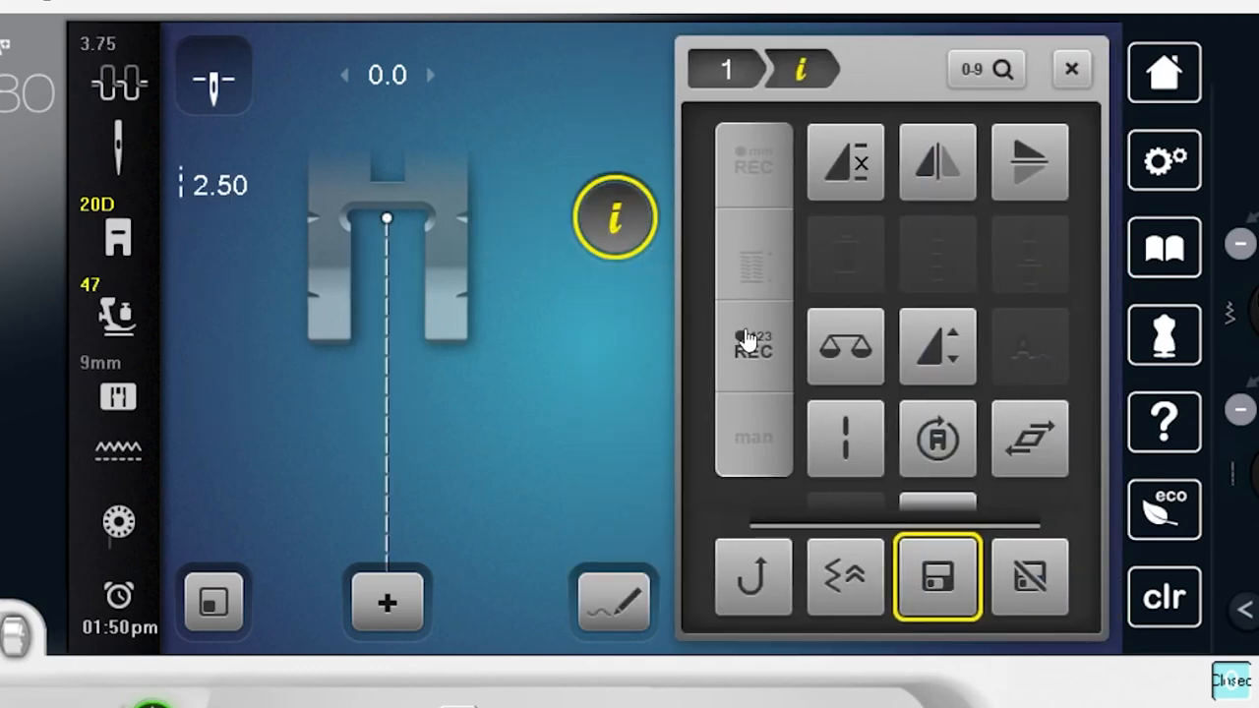
left_click(752, 344)
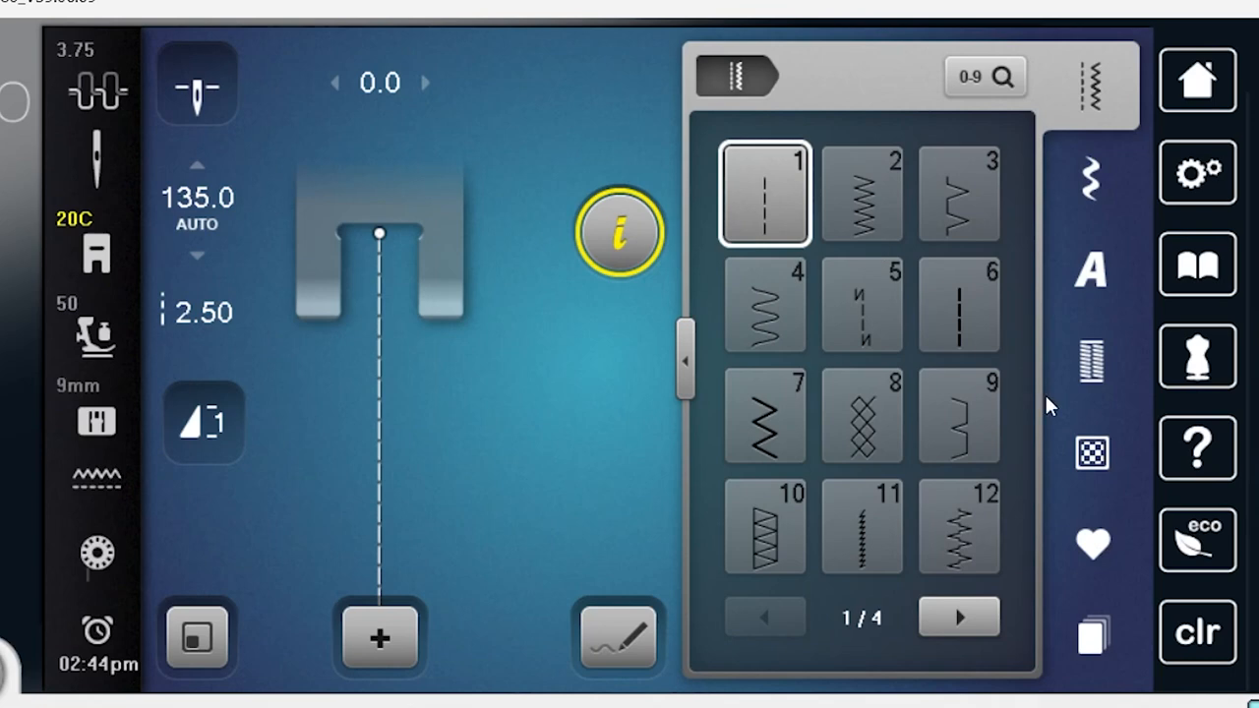
Recall bobble taper stitch 1401 at 30 repeats from the stitch history
left_click(1092, 634)
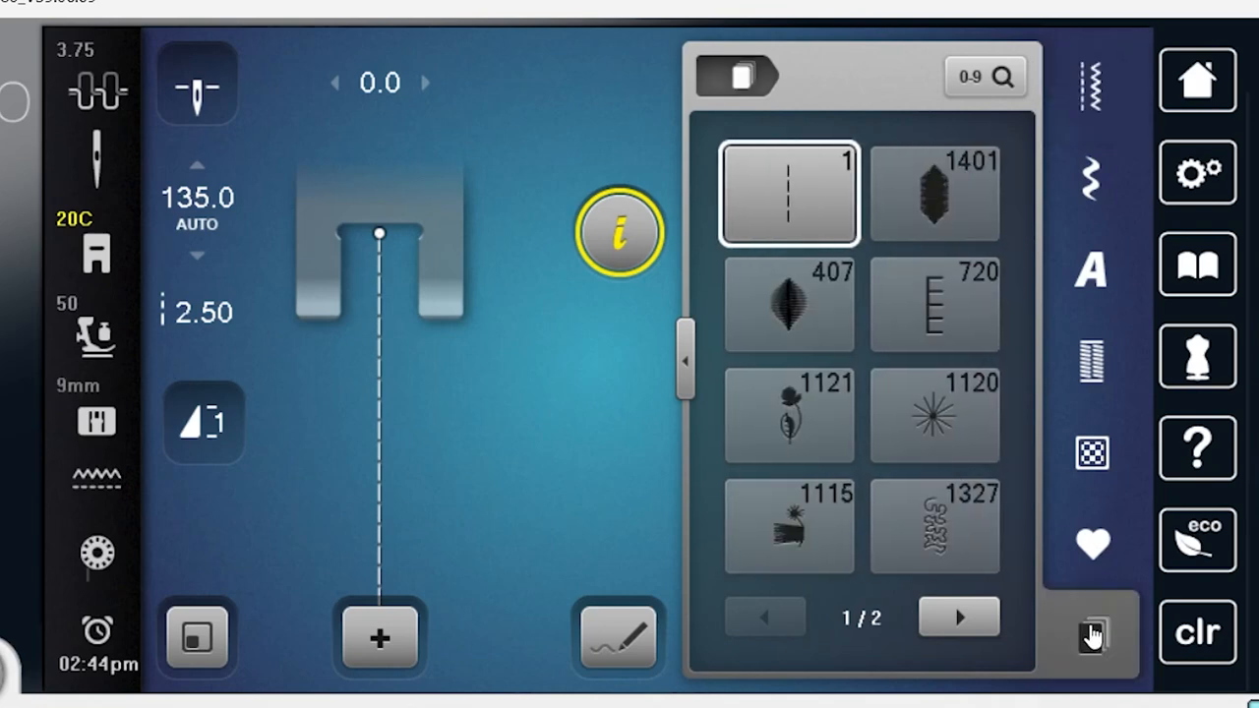
mouse_move(951, 218)
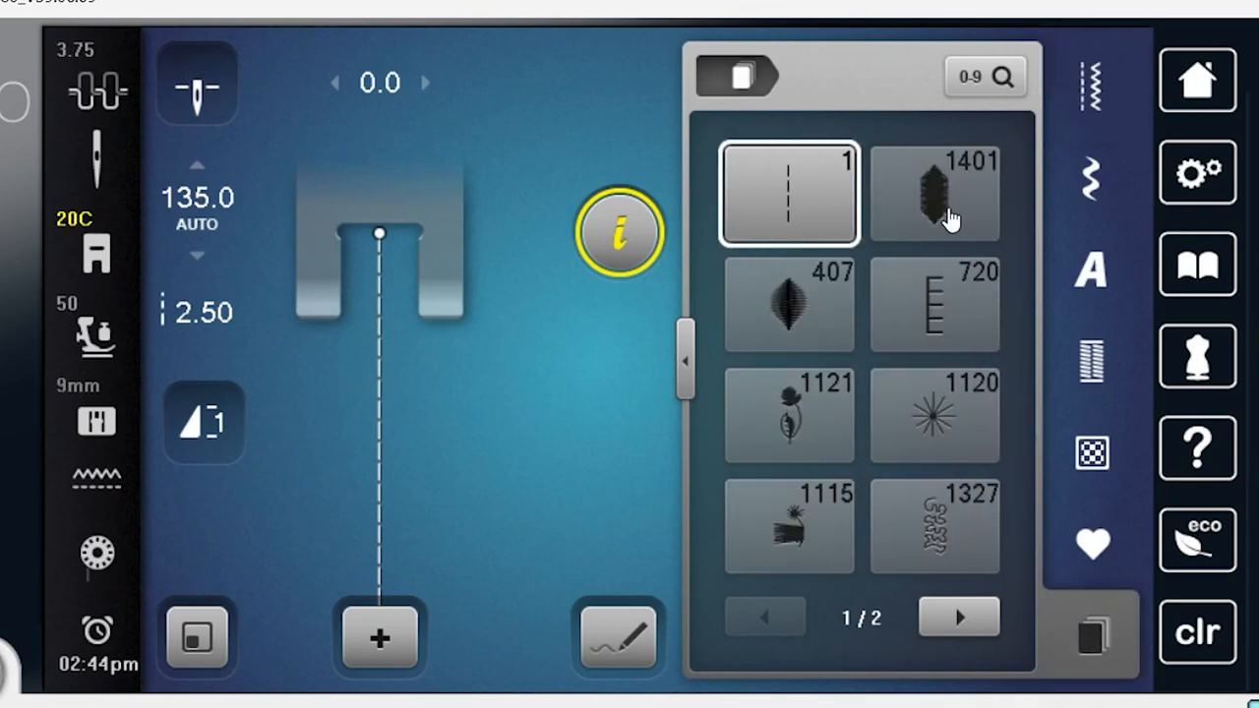
left_click(935, 192)
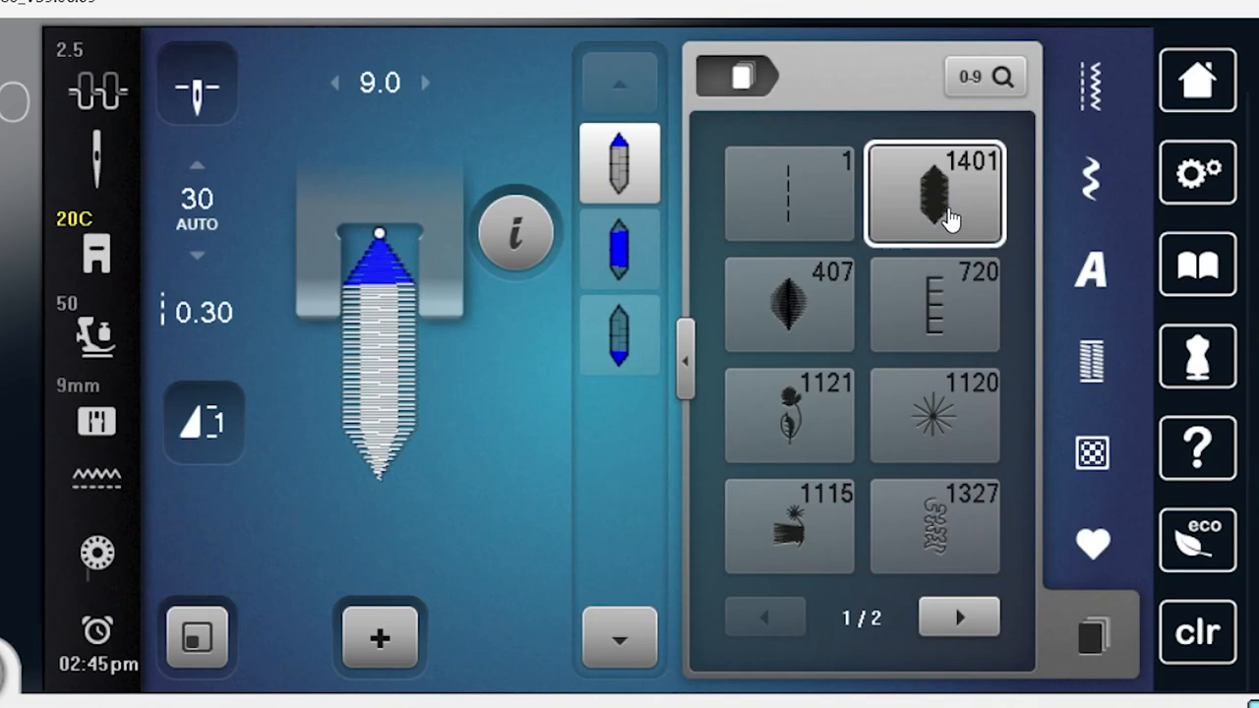
mouse_move(795, 172)
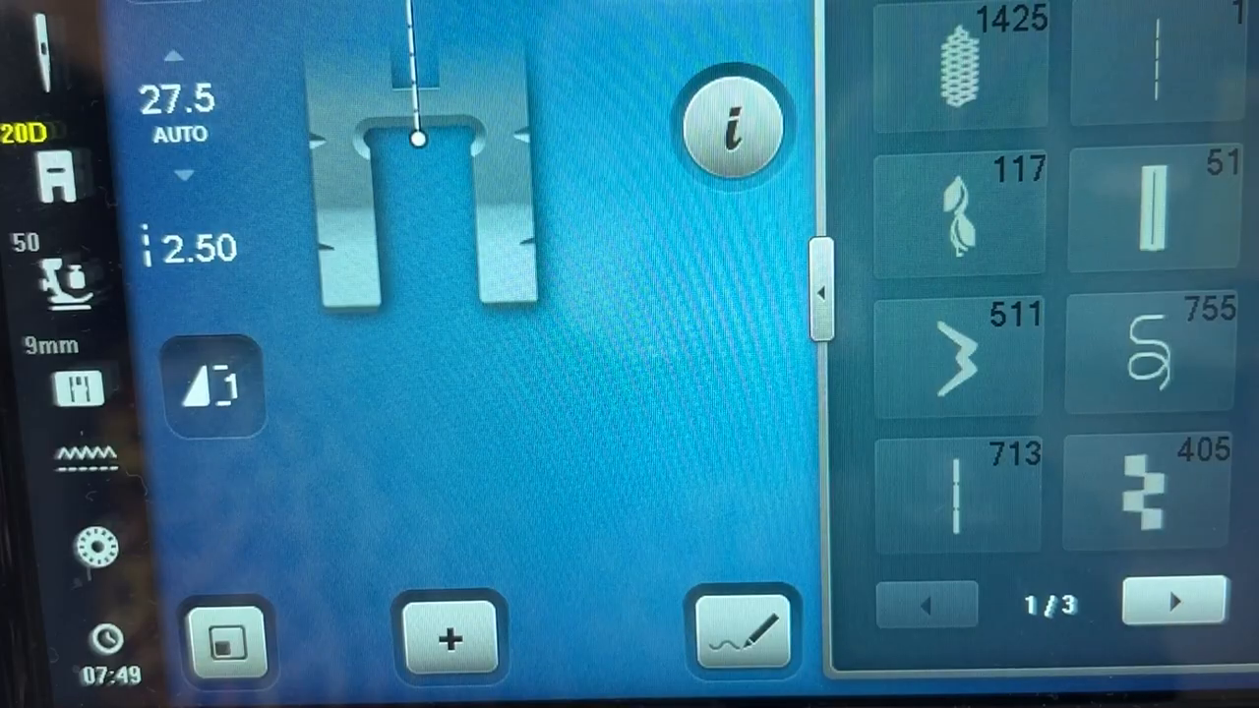
Recall lattice taper stitch 1425 at 30 repeats and select its middle section
left_click(959, 64)
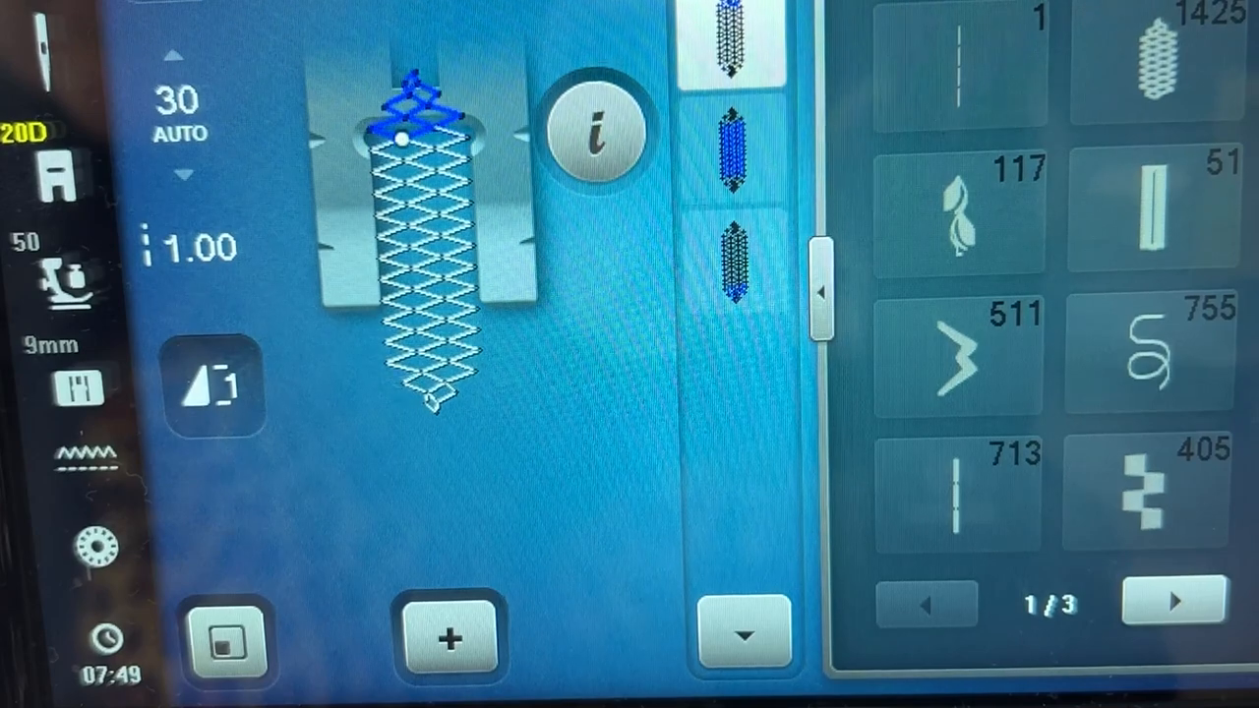
left_click(732, 157)
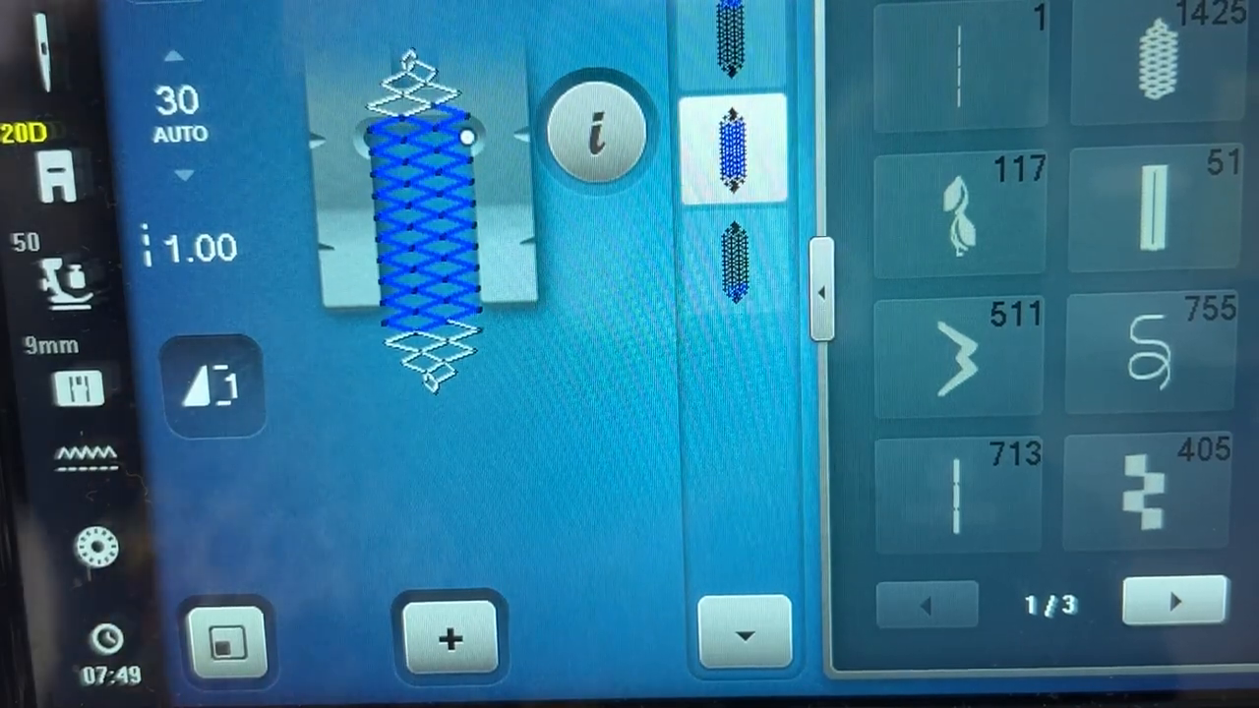